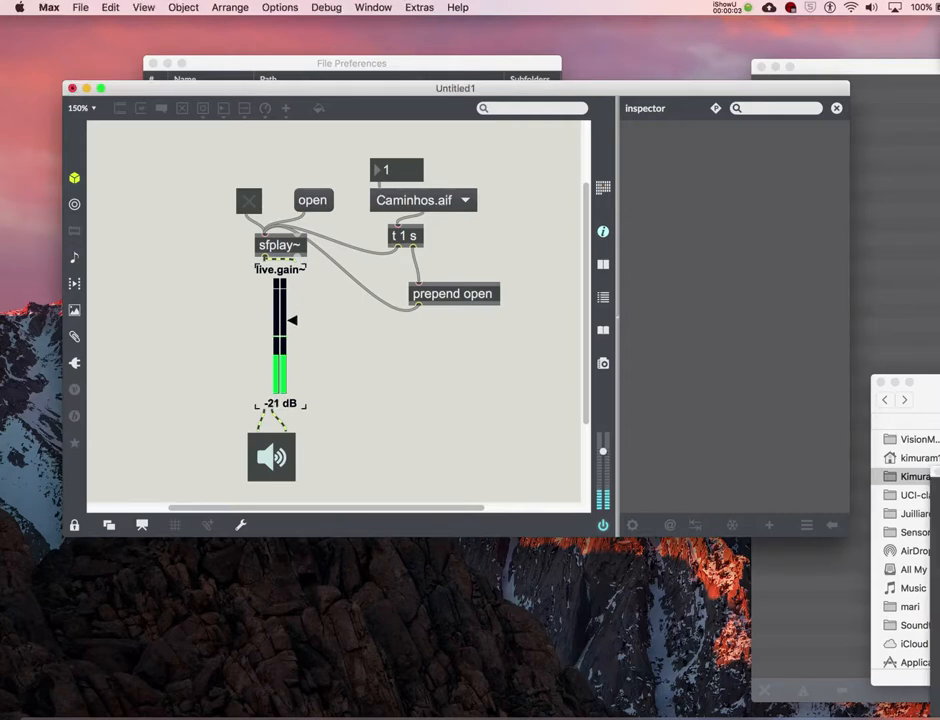
Lower the live.gain~ level to -67 dB and dismiss the file list, keeping Caminhos.aif.
{"action": "left_click_drag", "start_coordinate": [280, 320], "coordinate": [280, 388]}
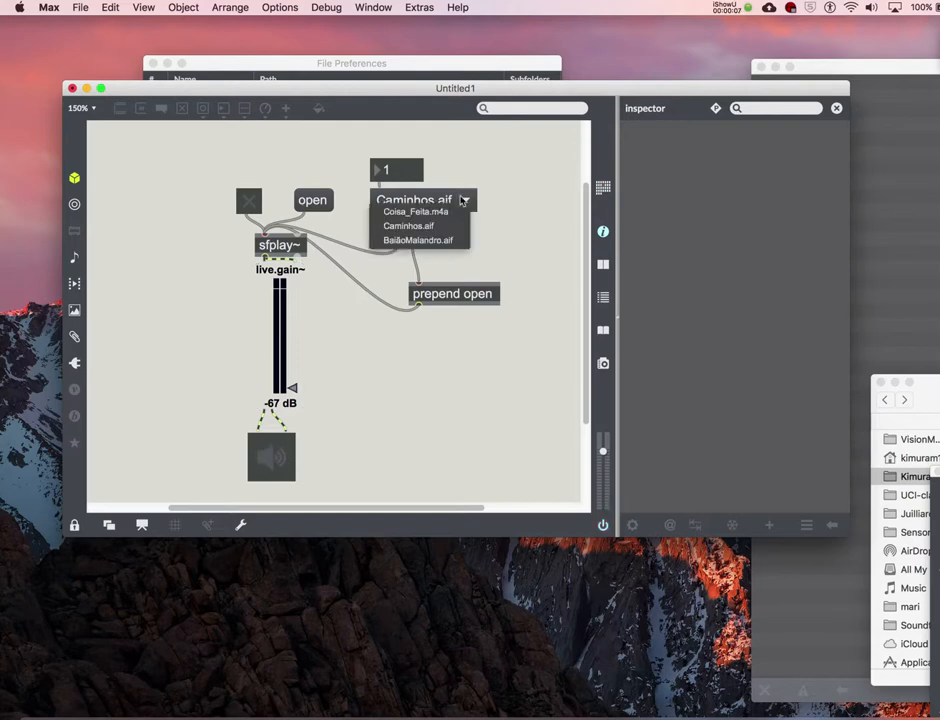
{"action": "mouse_move", "coordinate": [418, 248]}
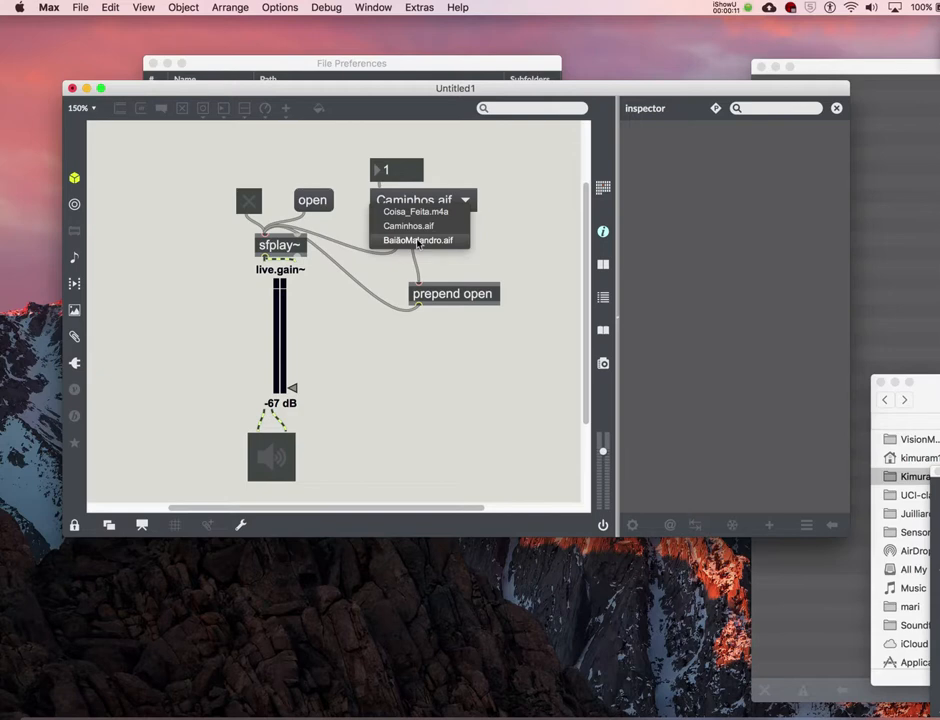
{"action": "left_click", "coordinate": [408, 226]}
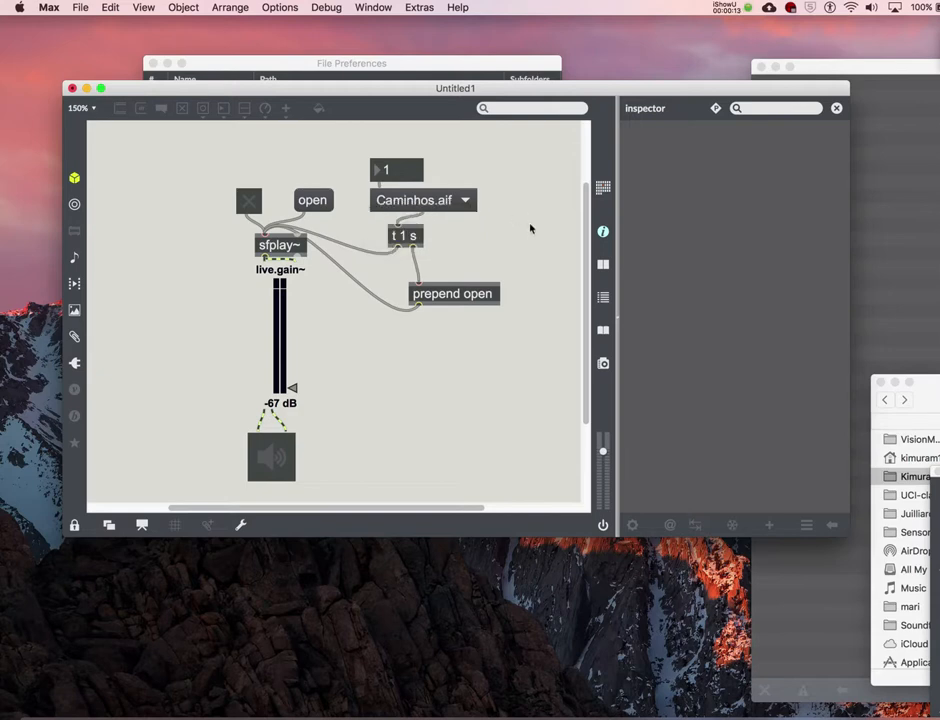
{"action": "mouse_move", "coordinate": [408, 396]}
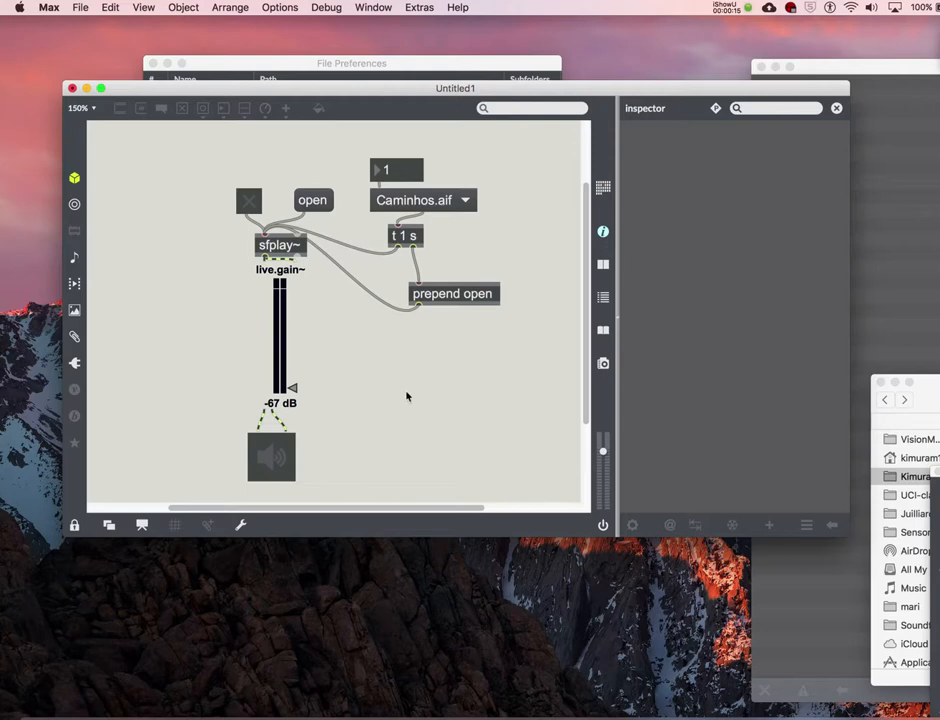
{"action": "mouse_move", "coordinate": [390, 362]}
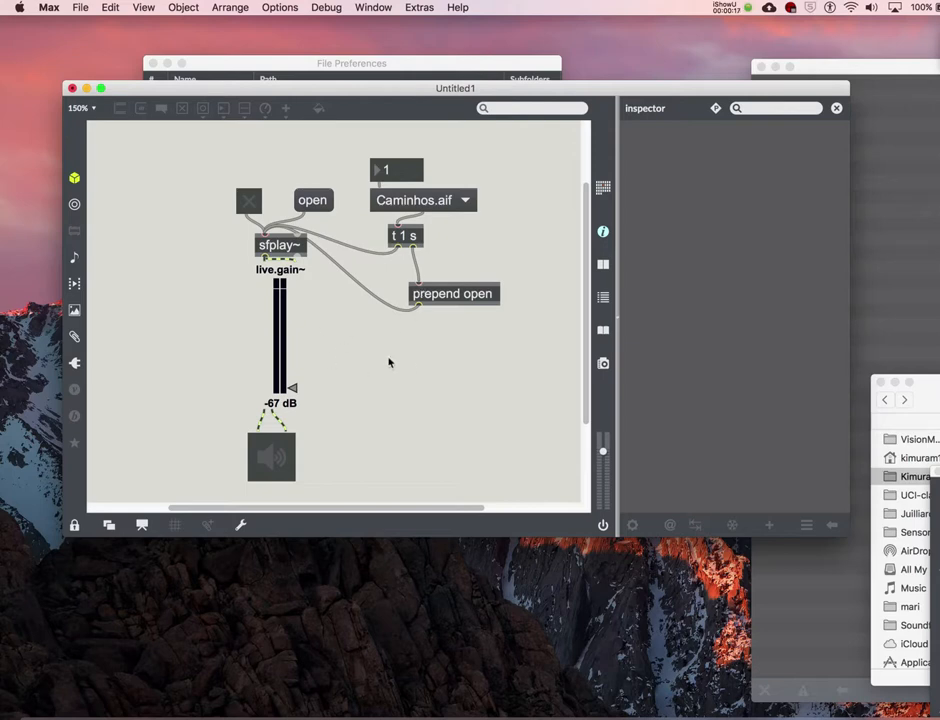
{"action": "mouse_move", "coordinate": [390, 364]}
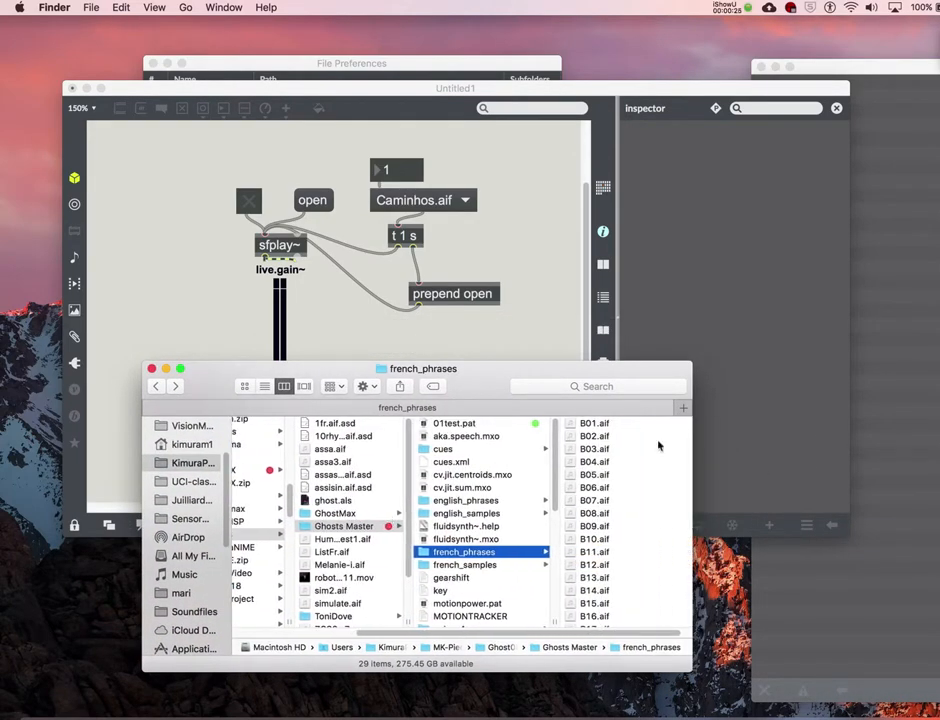
{"action": "scroll", "scroll_direction": "down", "scroll_amount": 3}
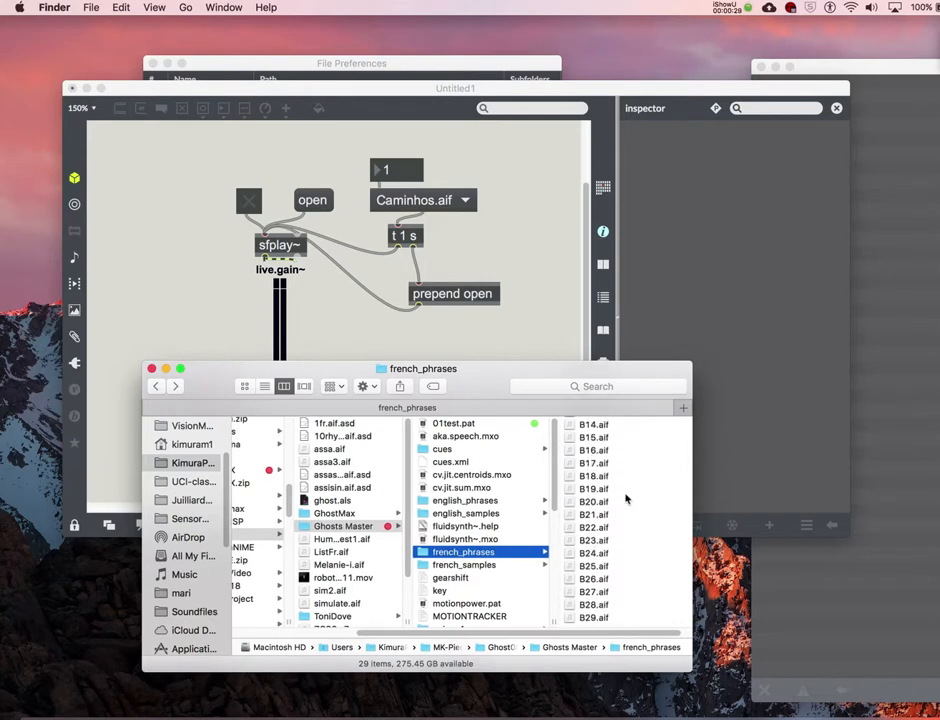
{"action": "scroll", "scroll_direction": "up", "scroll_amount": 3}
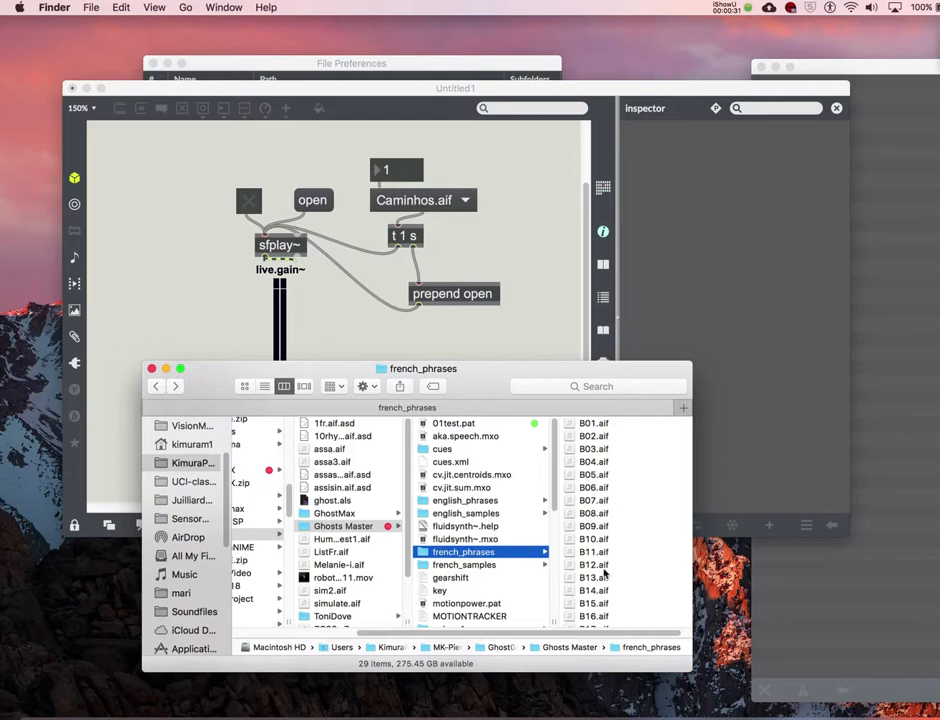
{"action": "mouse_move", "coordinate": [472, 388]}
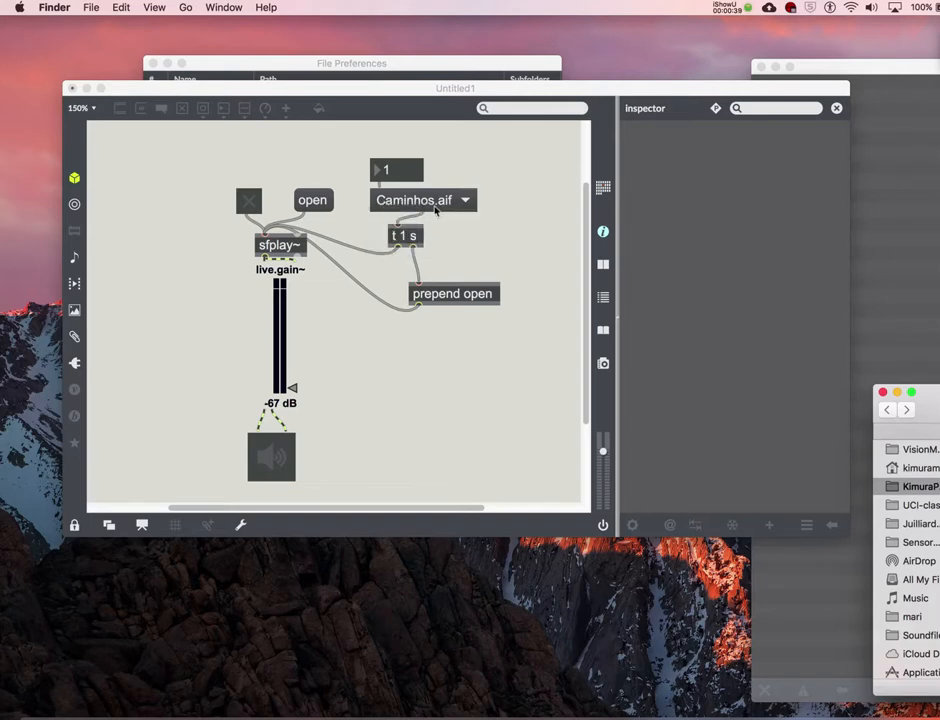
{"action": "mouse_move", "coordinate": [520, 220]}
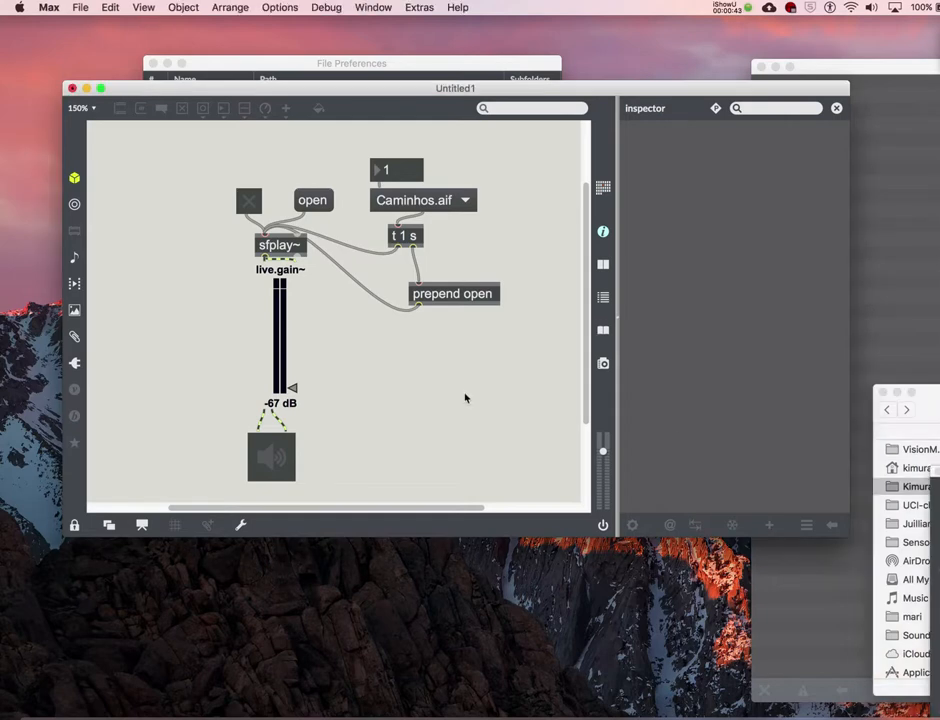
{"action": "mouse_move", "coordinate": [480, 190]}
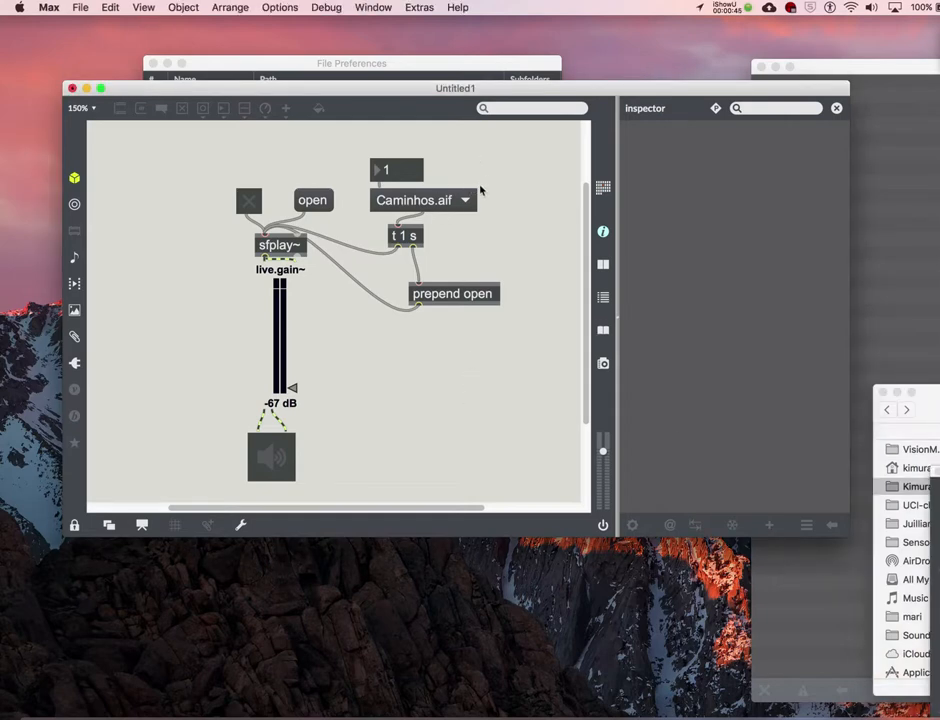
Select the old umenu in the unlocked patch before placing a new empty one.
{"action": "left_click", "coordinate": [416, 200]}
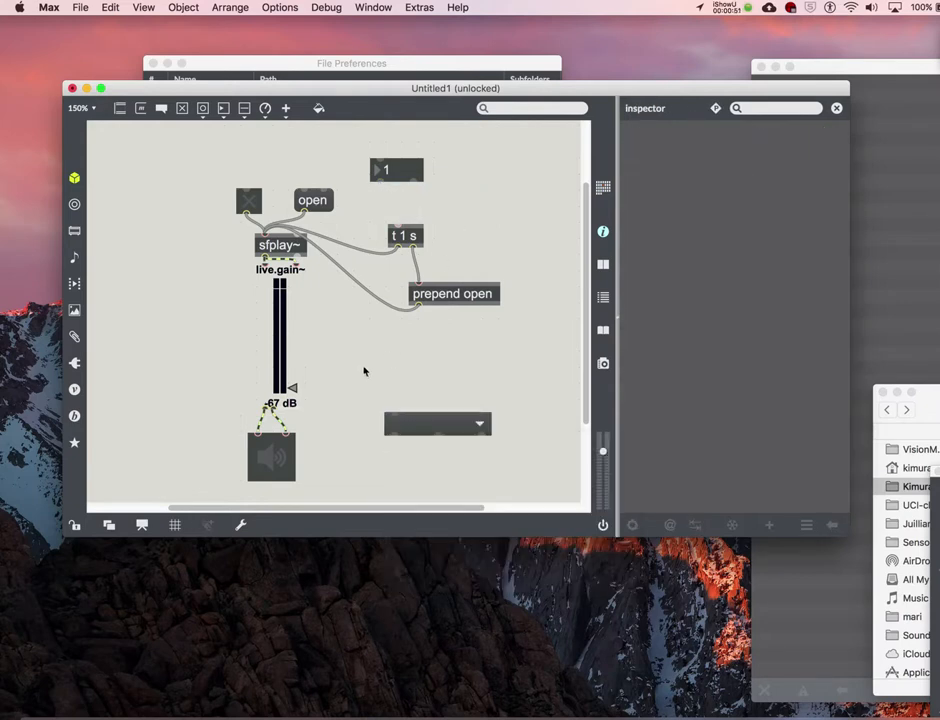
Enable Auto-Populate on the new empty umenu via its Inspector.
{"action": "left_click", "coordinate": [436, 362]}
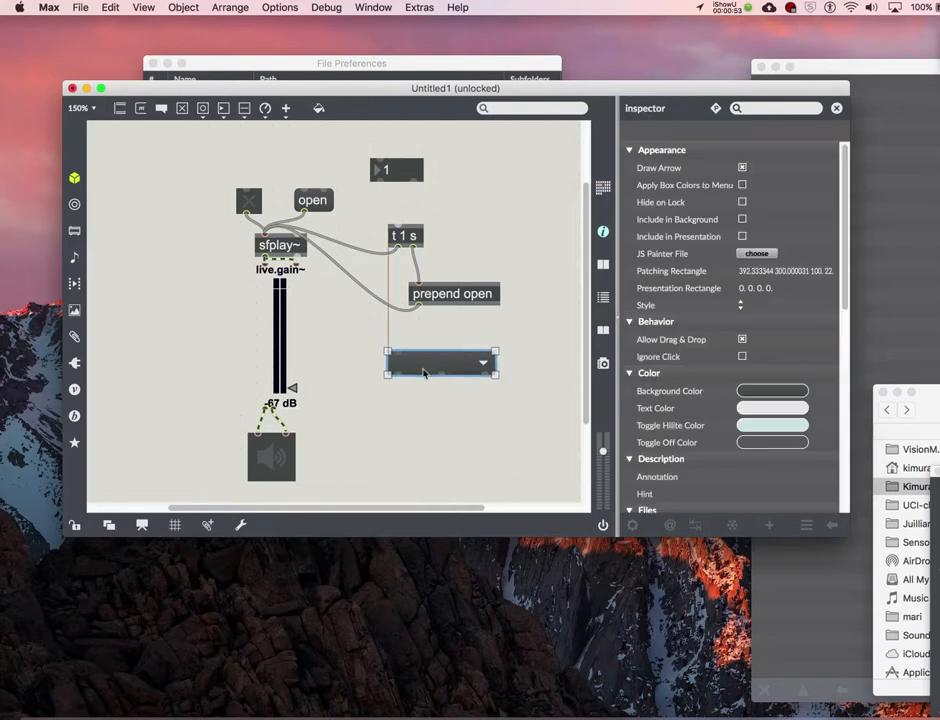
{"action": "left_click", "coordinate": [442, 362]}
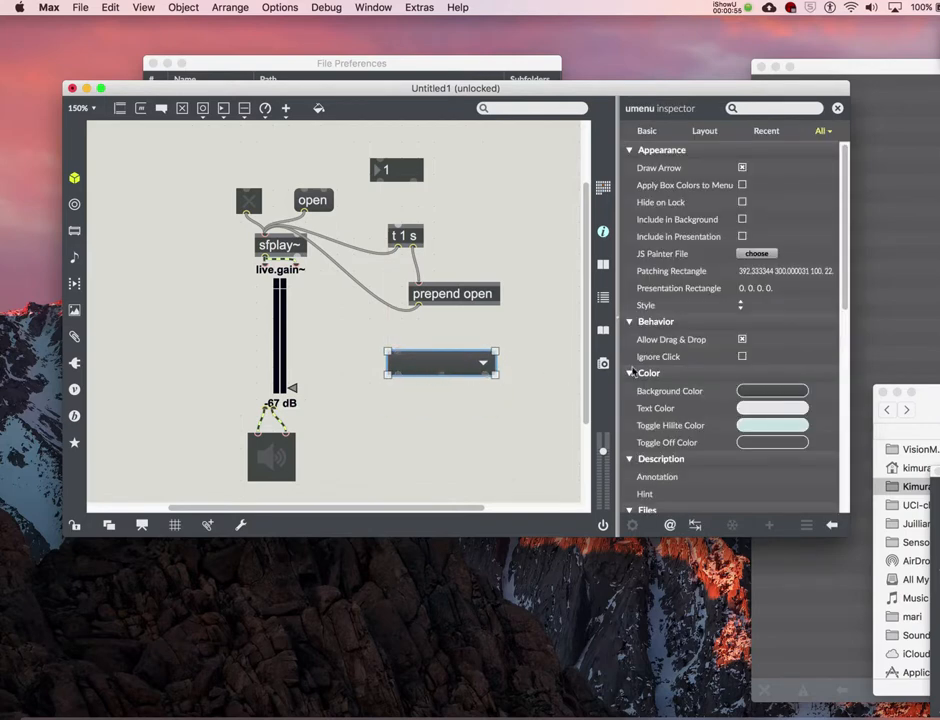
{"action": "scroll", "scroll_direction": "down", "scroll_amount": 3}
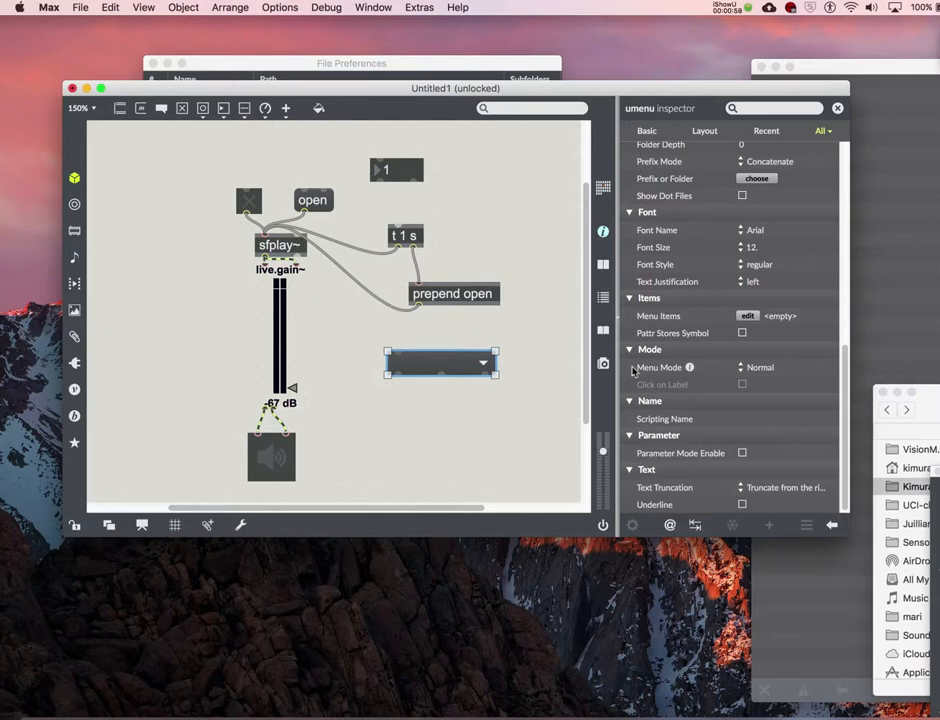
{"action": "scroll", "scroll_direction": "up", "scroll_amount": 3}
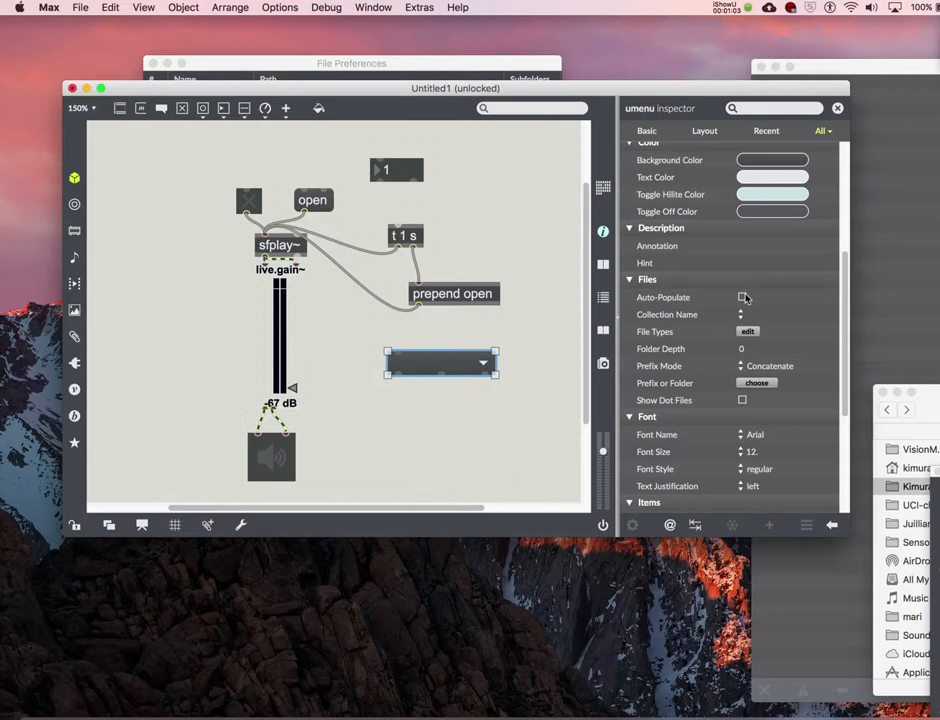
{"action": "left_click", "coordinate": [742, 296]}
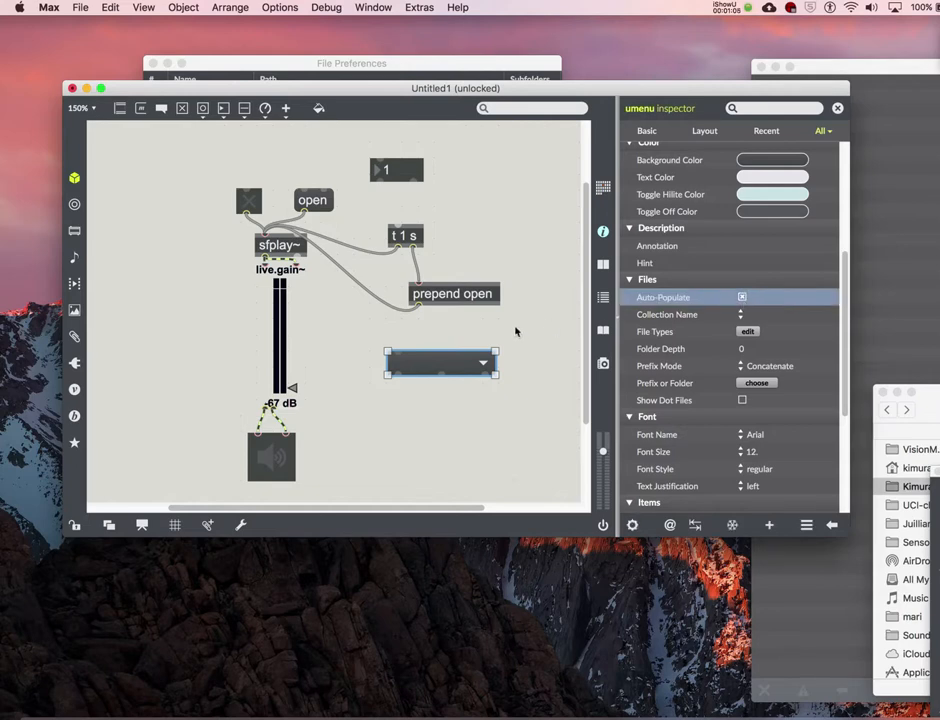
Reposition prepend open, add a filepath object and bring up its help patch.
{"action": "left_click_drag", "start_coordinate": [452, 292], "coordinate": [436, 288]}
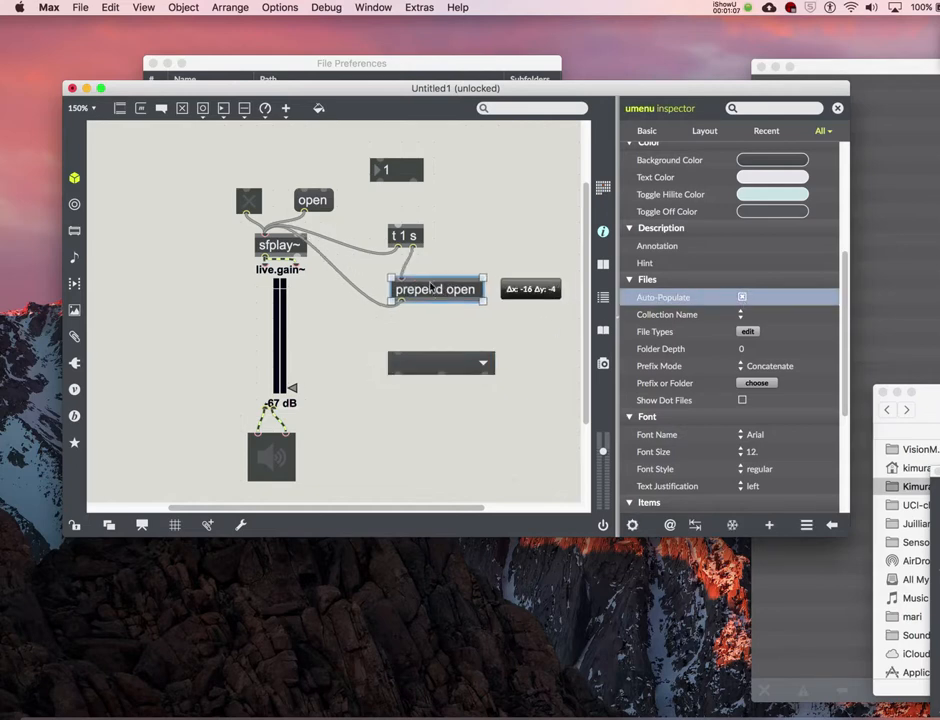
{"action": "left_click", "coordinate": [414, 288]}
{"action": "type", "text": "filep"}
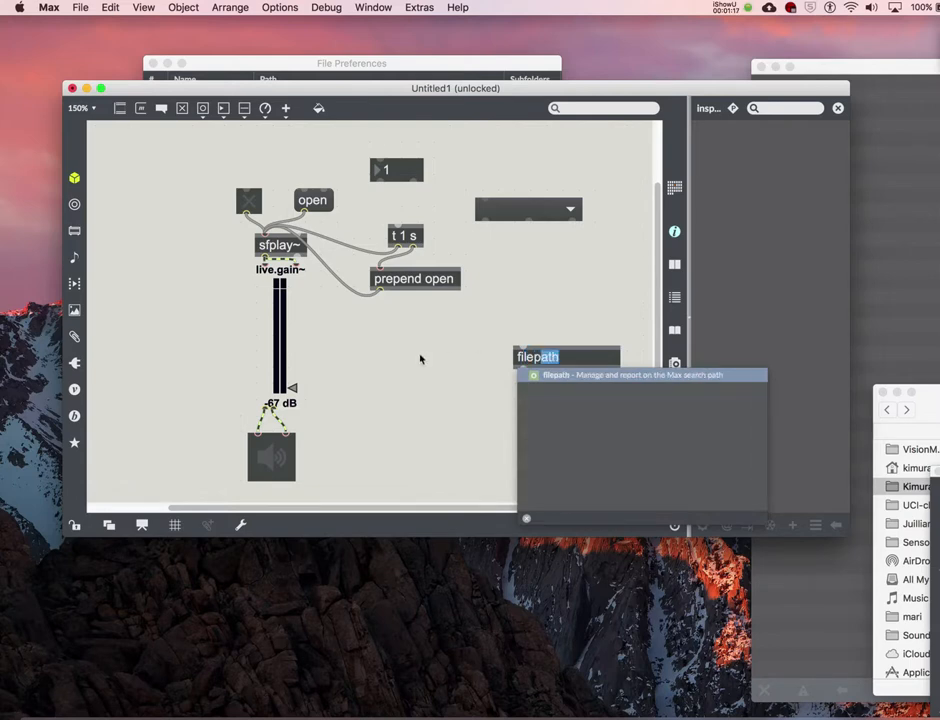
{"action": "right_click", "coordinate": [536, 356]}
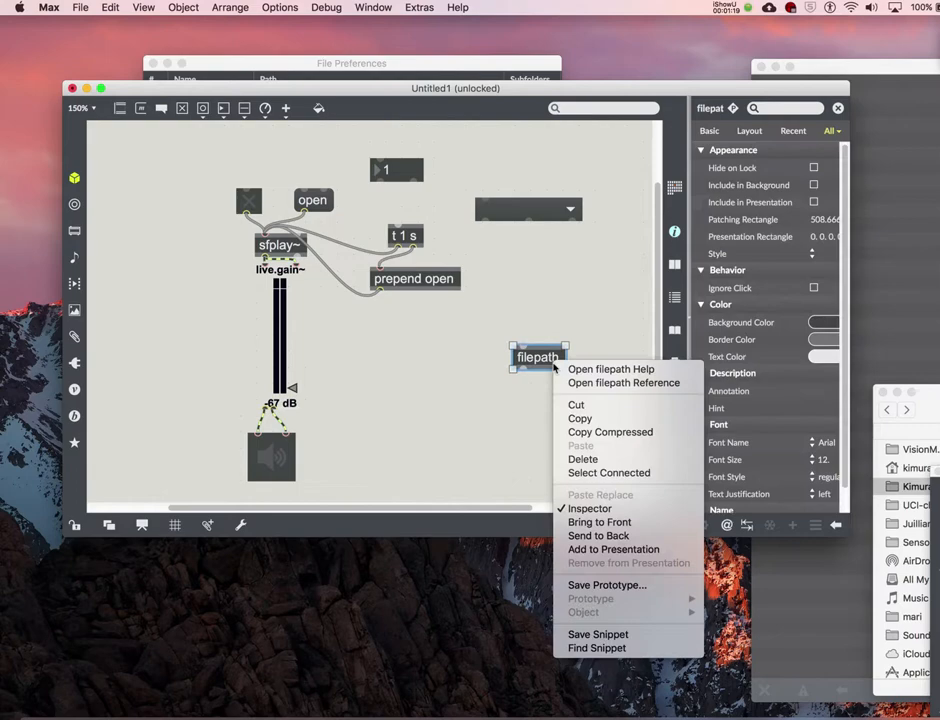
{"action": "left_click", "coordinate": [610, 368]}
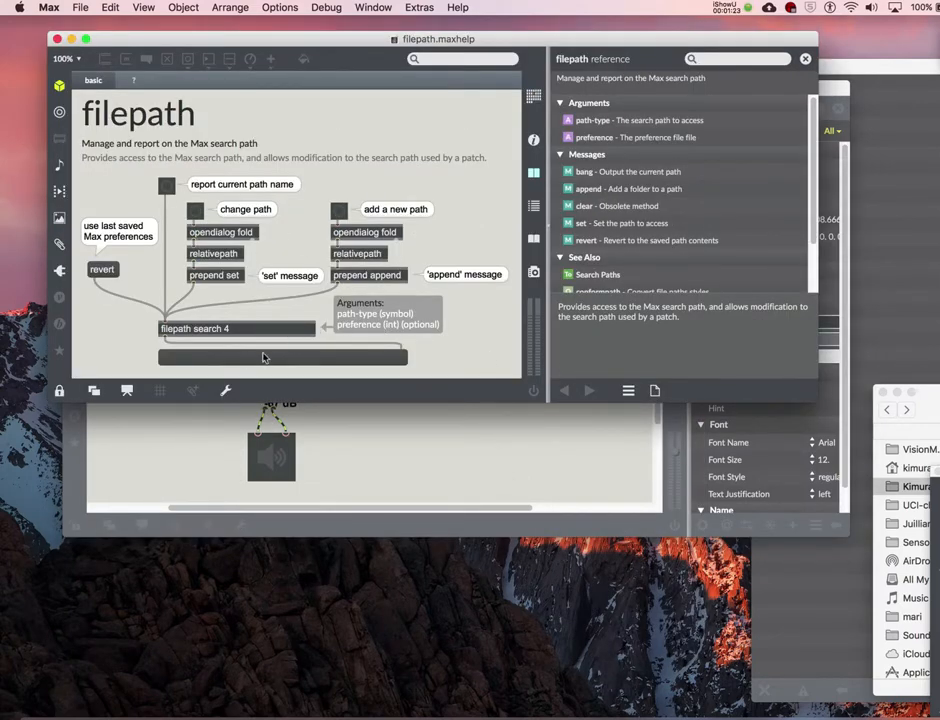
{"action": "mouse_move", "coordinate": [200, 288]}
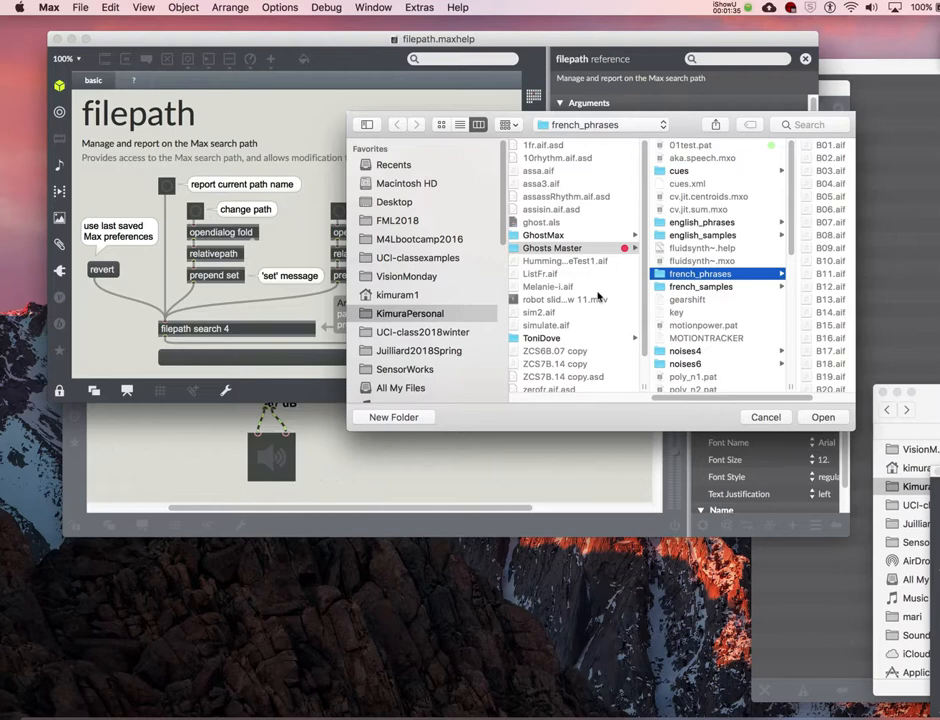
{"action": "mouse_move", "coordinate": [550, 248]}
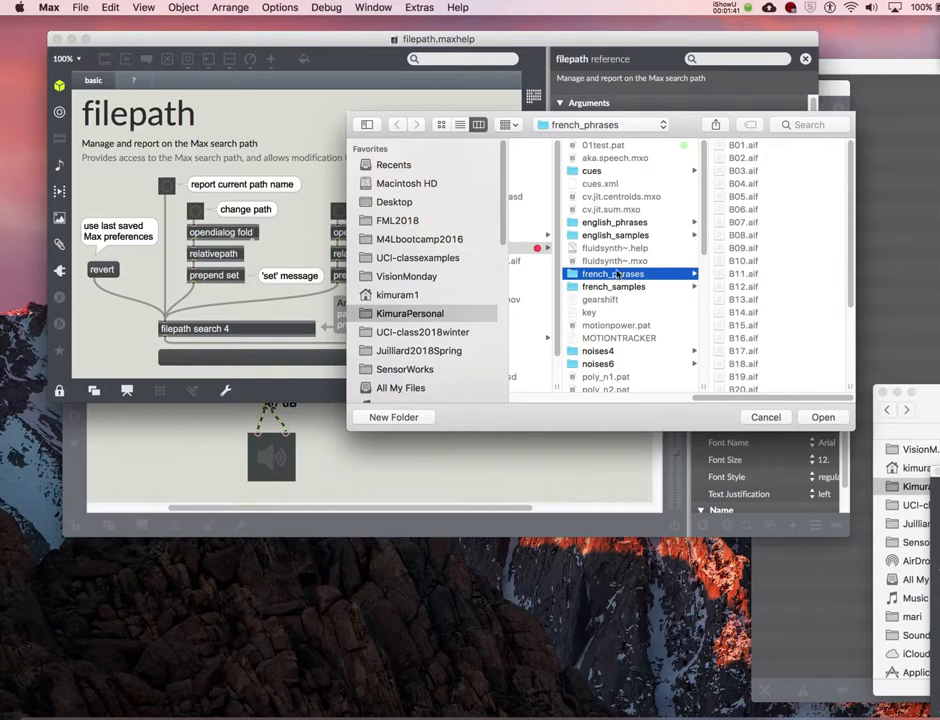
{"action": "mouse_move", "coordinate": [840, 356]}
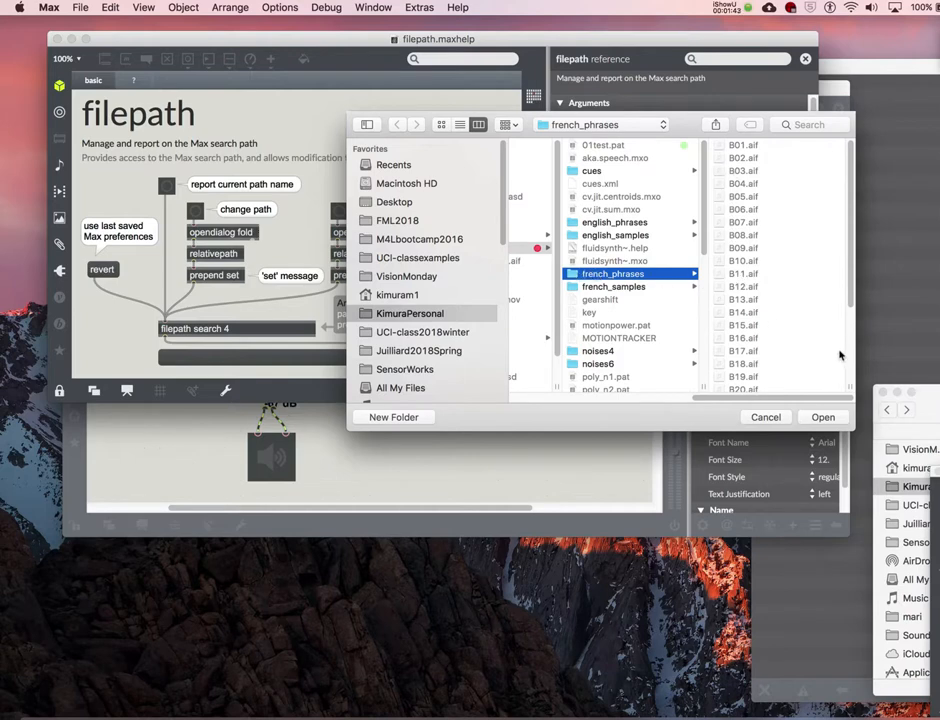
{"action": "scroll", "scroll_direction": "down", "scroll_amount": 3}
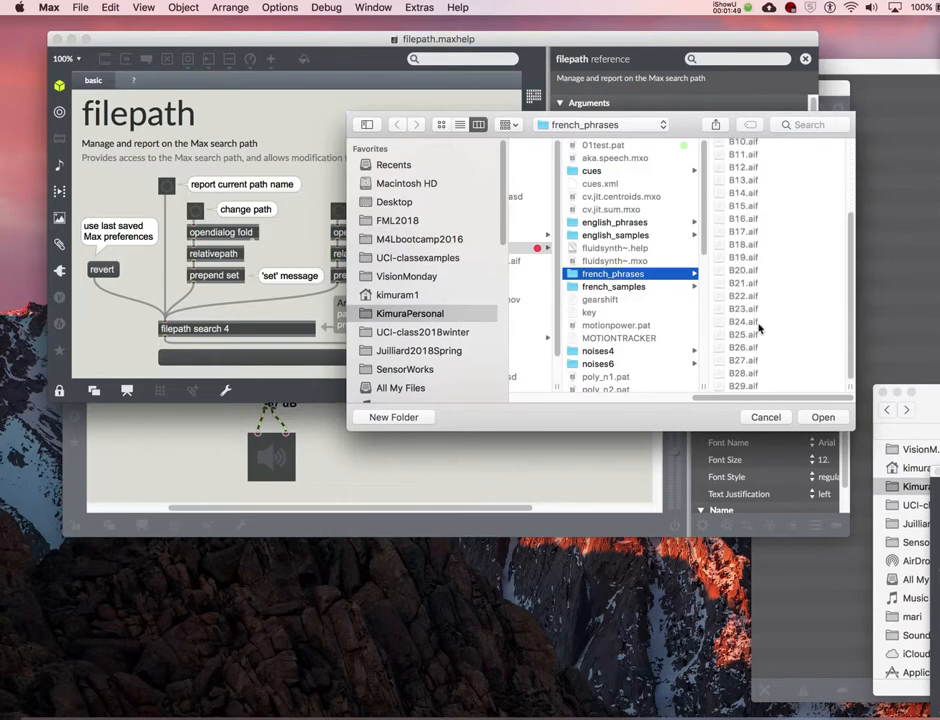
{"action": "left_click", "coordinate": [764, 418]}
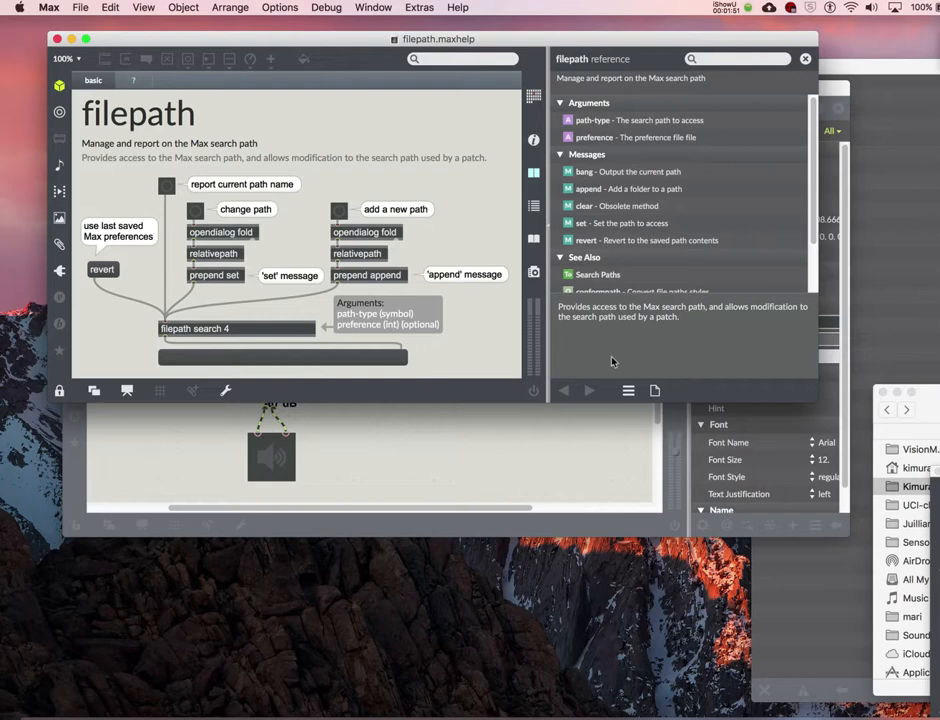
{"action": "mouse_move", "coordinate": [612, 362]}
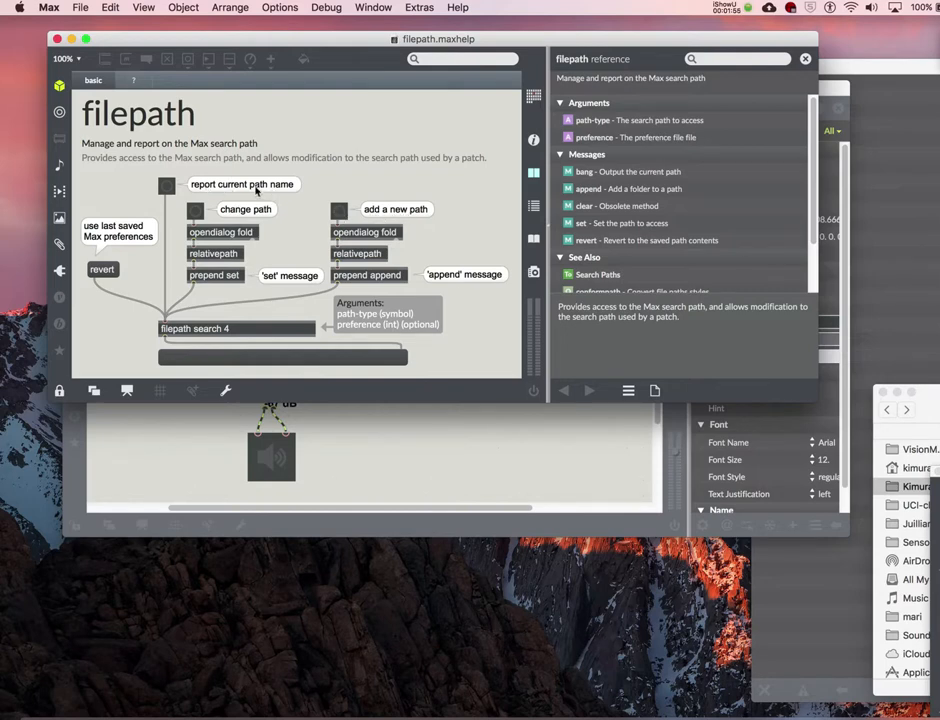
Have filepath report the current search path, showing the french_phrases folder.
{"action": "left_click", "coordinate": [168, 184]}
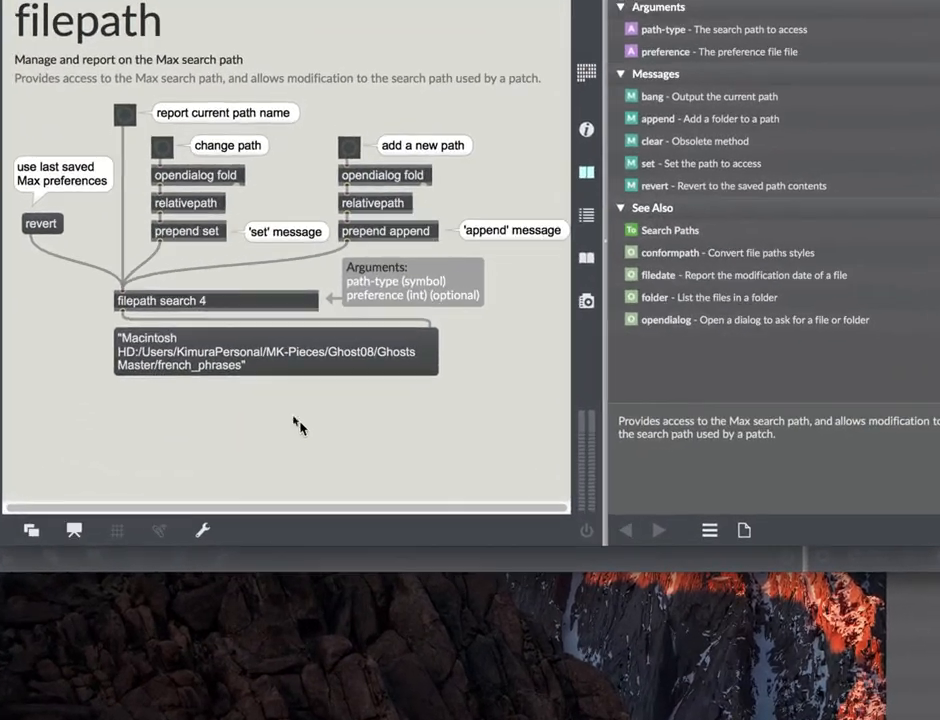
{"action": "mouse_move", "coordinate": [140, 352]}
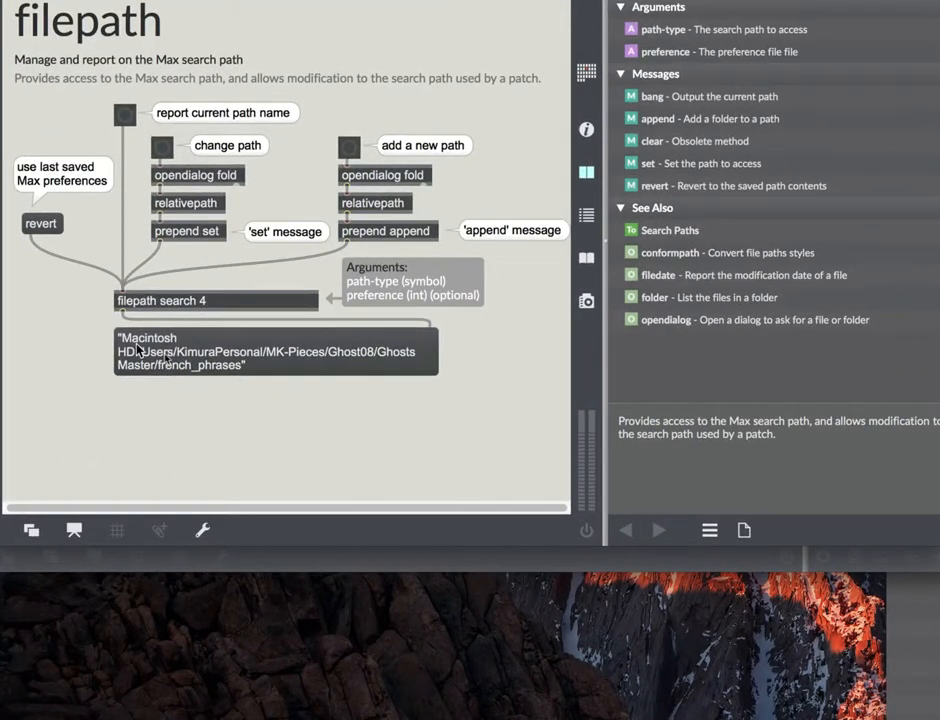
{"action": "mouse_move", "coordinate": [246, 390]}
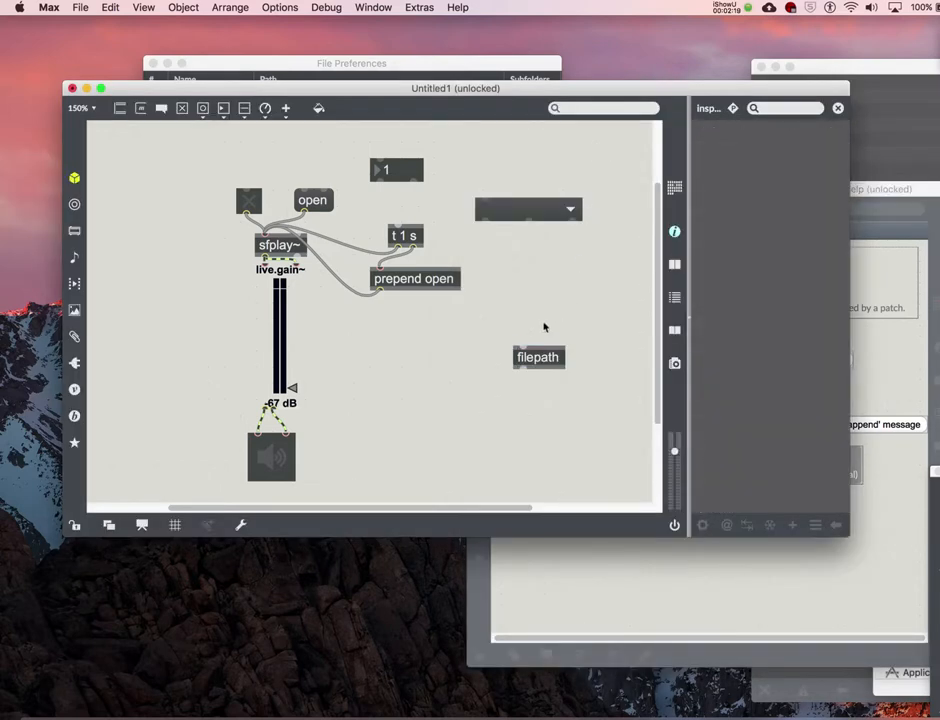
Rewrite the filepath box into a prefix message holding the french_phrases folder path.
{"action": "left_click", "coordinate": [538, 356]}
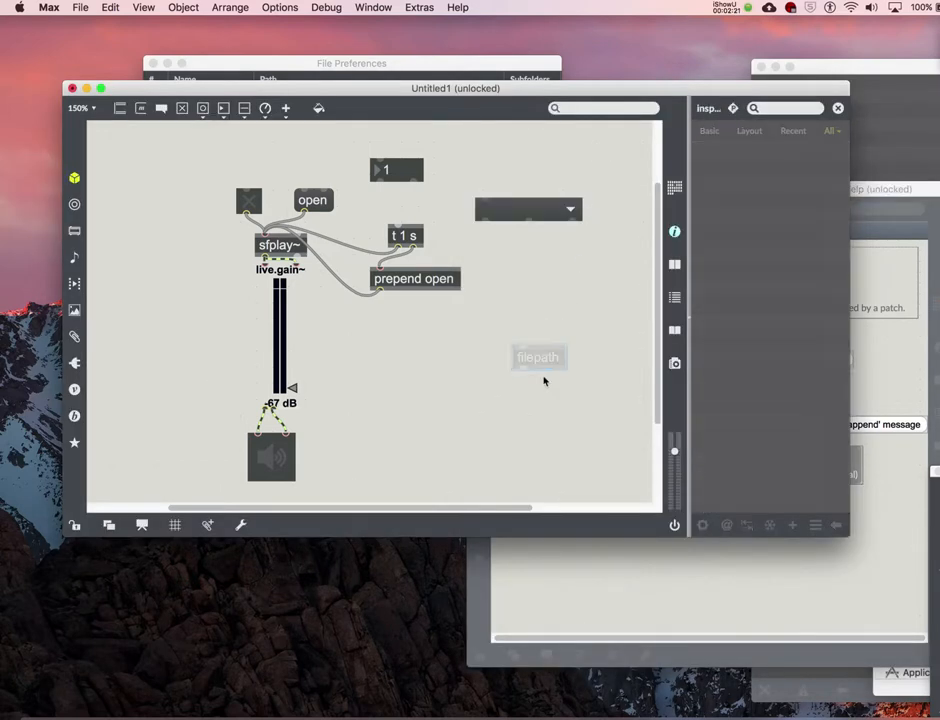
{"action": "left_click", "coordinate": [538, 356]}
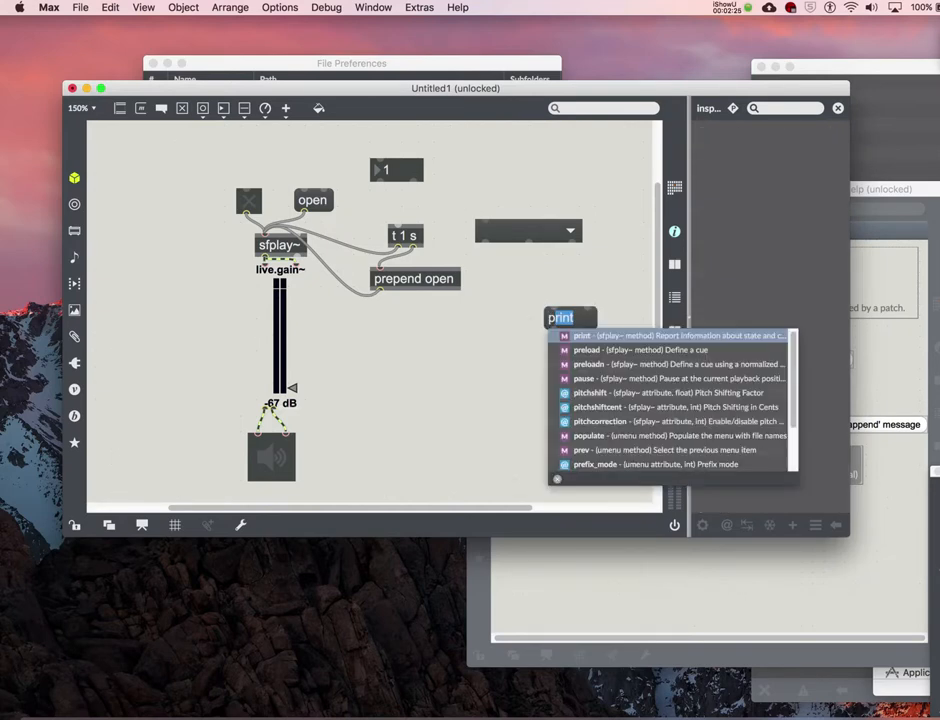
{"action": "type", "text": "prefix_mode"}
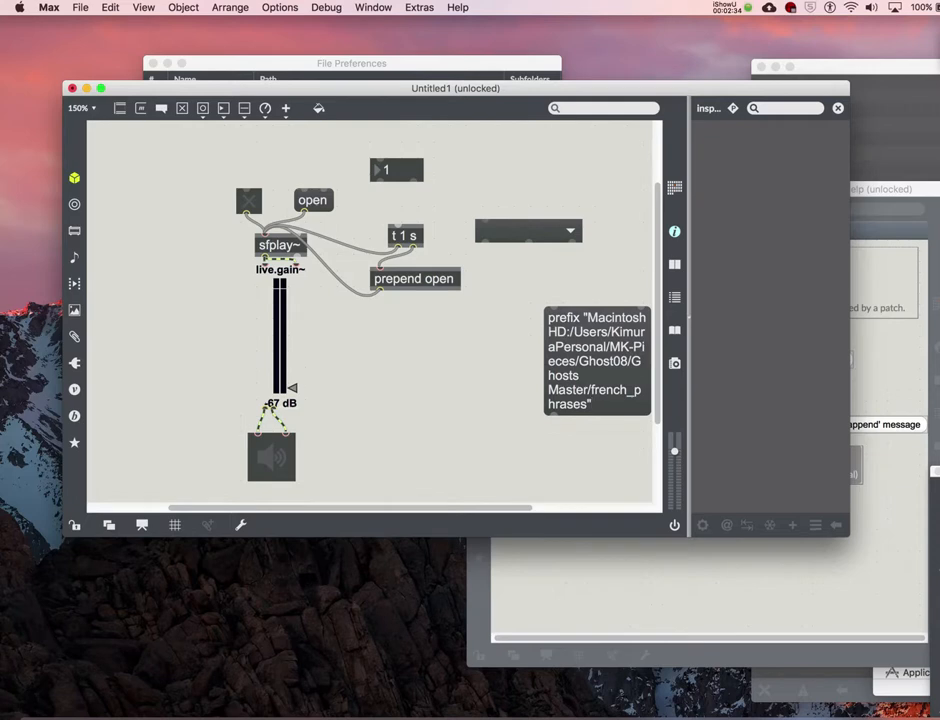
{"action": "left_click", "coordinate": [596, 364]}
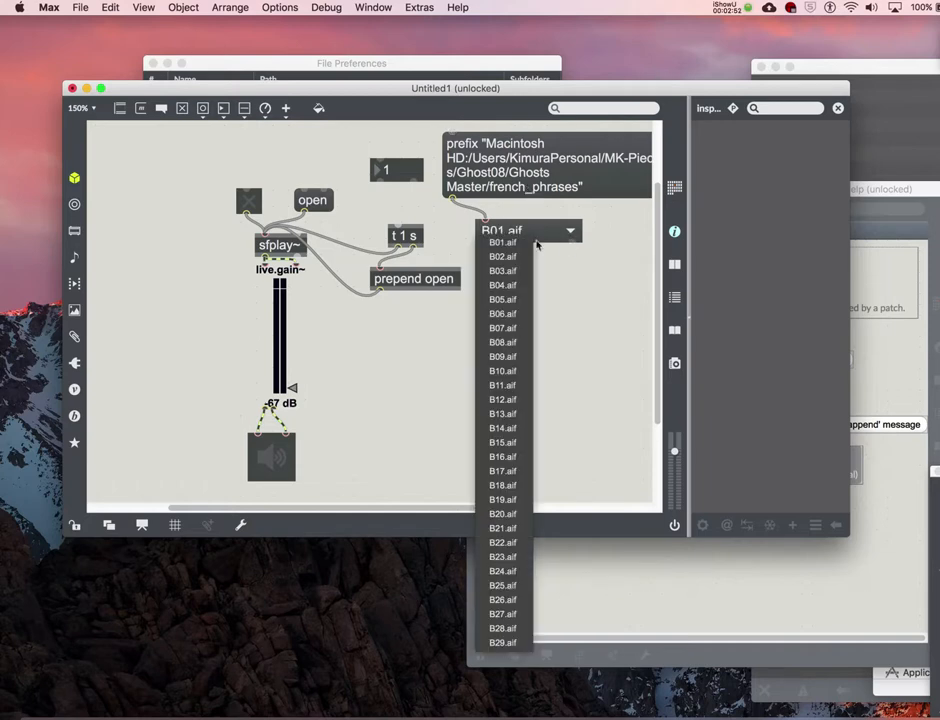
Choose B01.aif from the umenu, then head to the Options menu.
{"action": "left_click", "coordinate": [502, 242]}
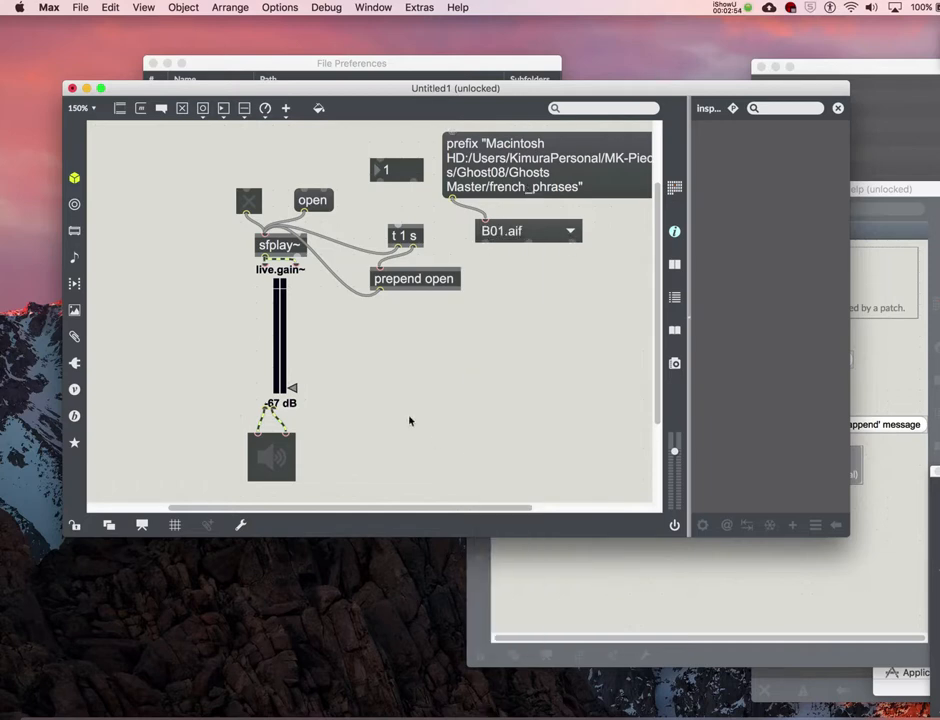
{"action": "mouse_move", "coordinate": [540, 316]}
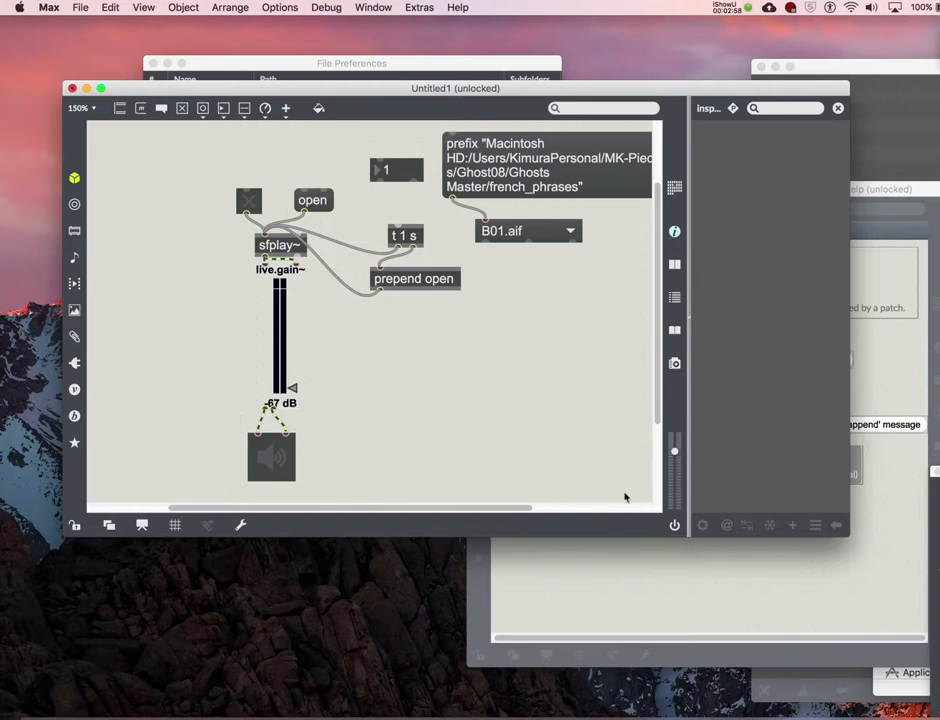
{"action": "mouse_move", "coordinate": [450, 104]}
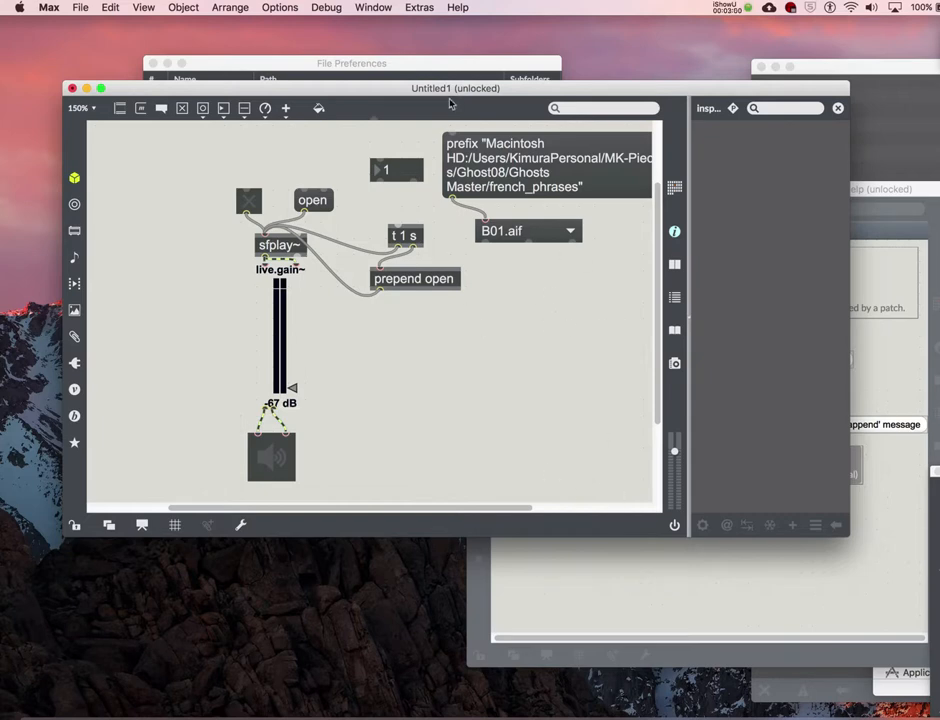
{"action": "left_click", "coordinate": [280, 8]}
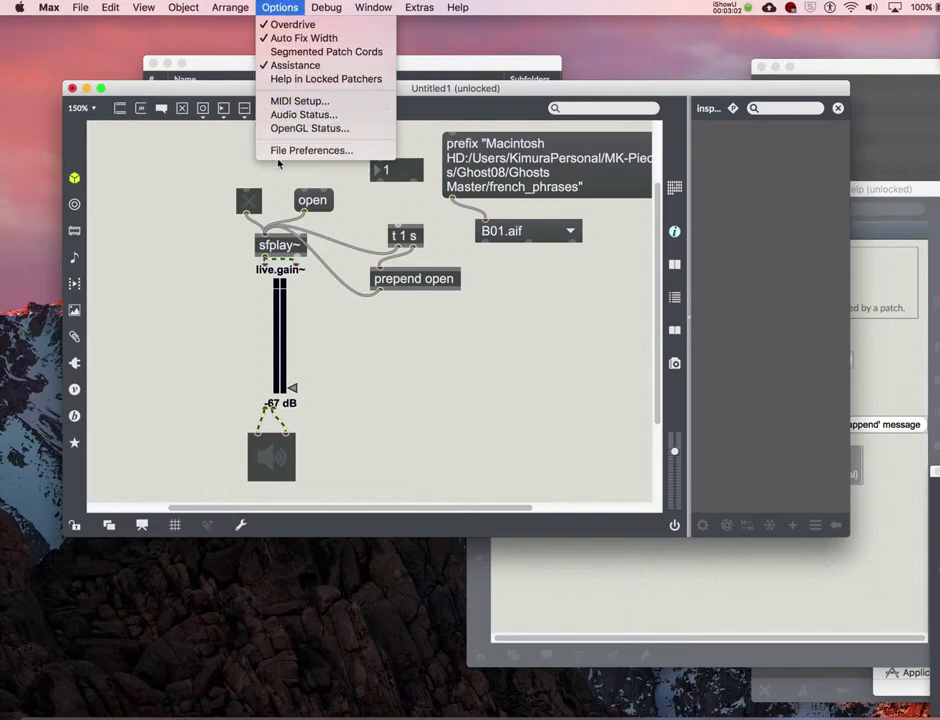
Open File Preferences and set a folder for the empty userpath search entry.
{"action": "left_click", "coordinate": [312, 150]}
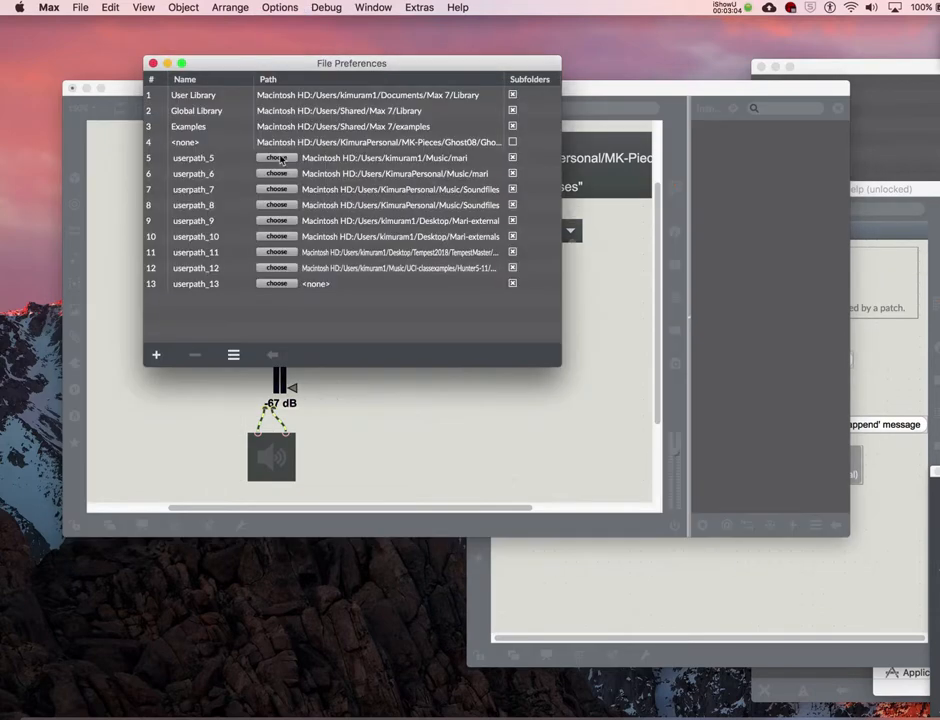
{"action": "left_click", "coordinate": [276, 158]}
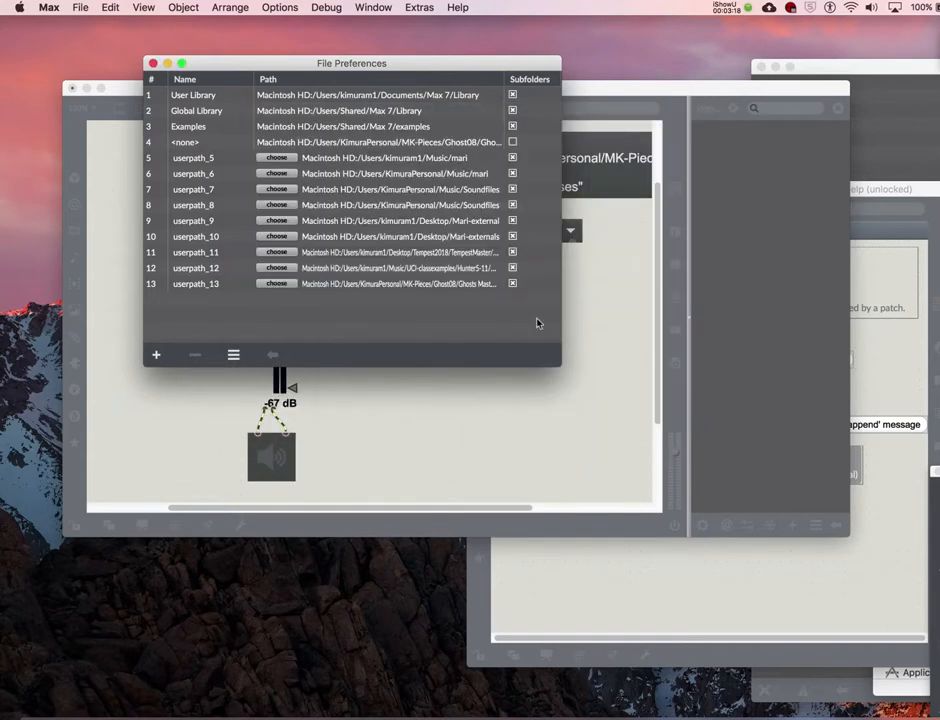
{"action": "mouse_move", "coordinate": [330, 290]}
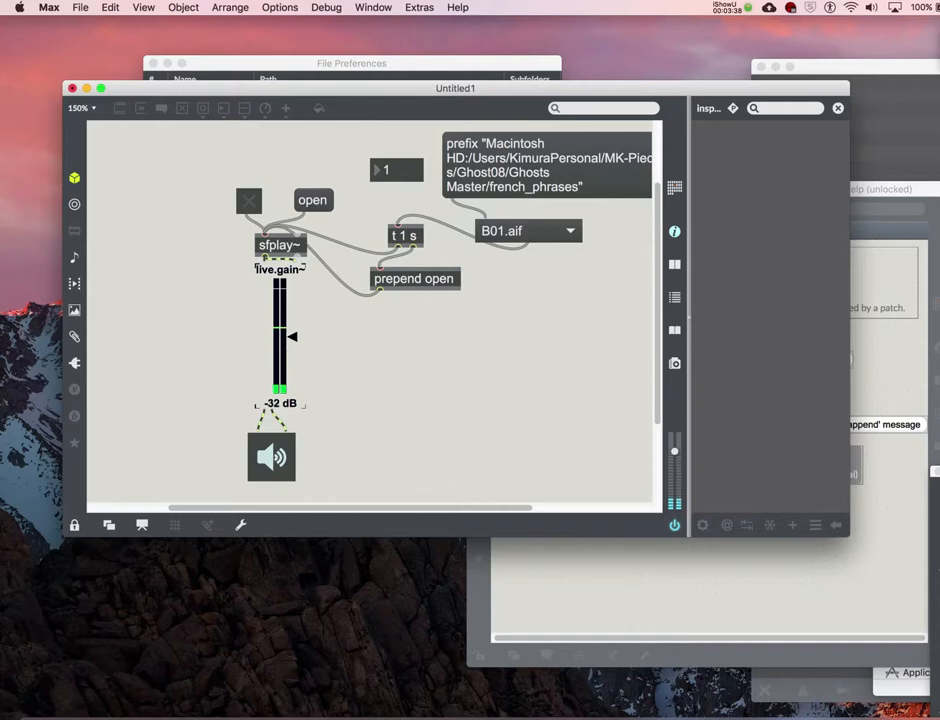
Pick B25.aif from the umenu, then switch the choice to B02.aif.
{"action": "left_click", "coordinate": [570, 232]}
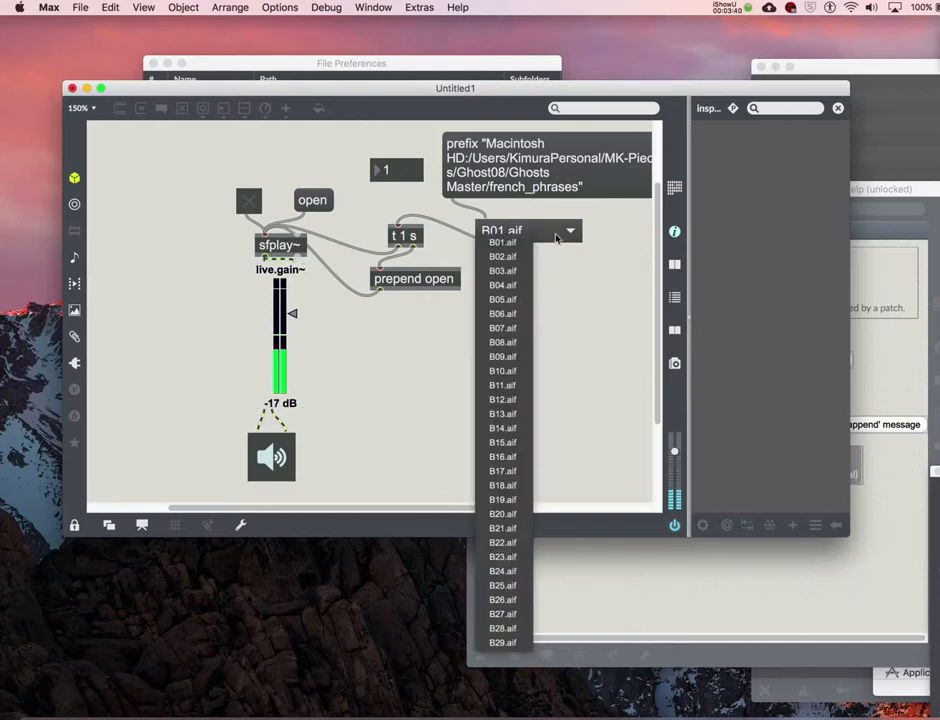
{"action": "left_click", "coordinate": [502, 328]}
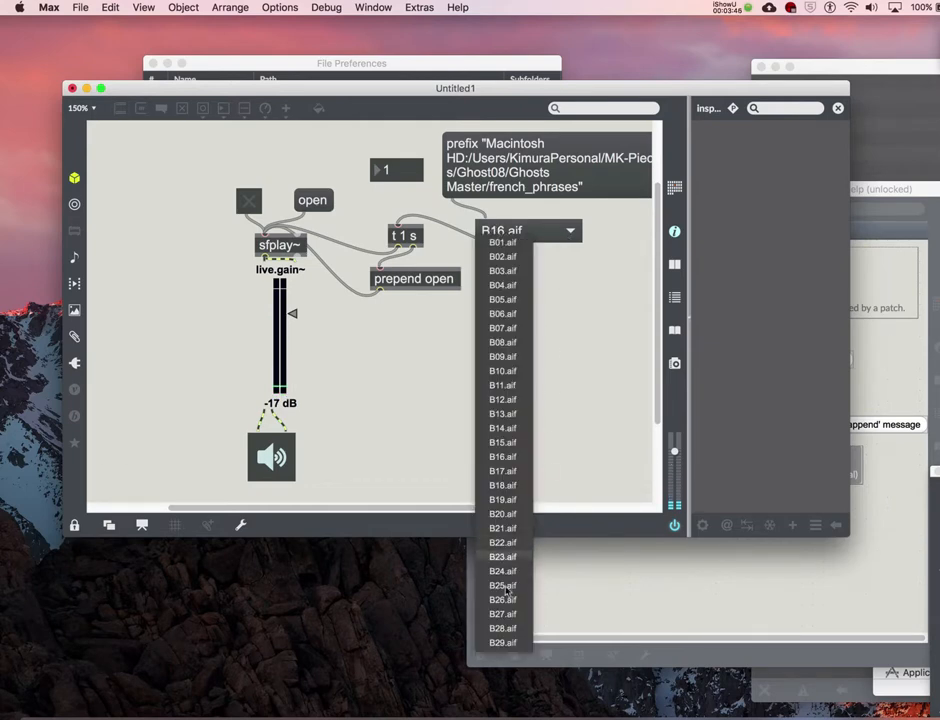
{"action": "left_click", "coordinate": [502, 584]}
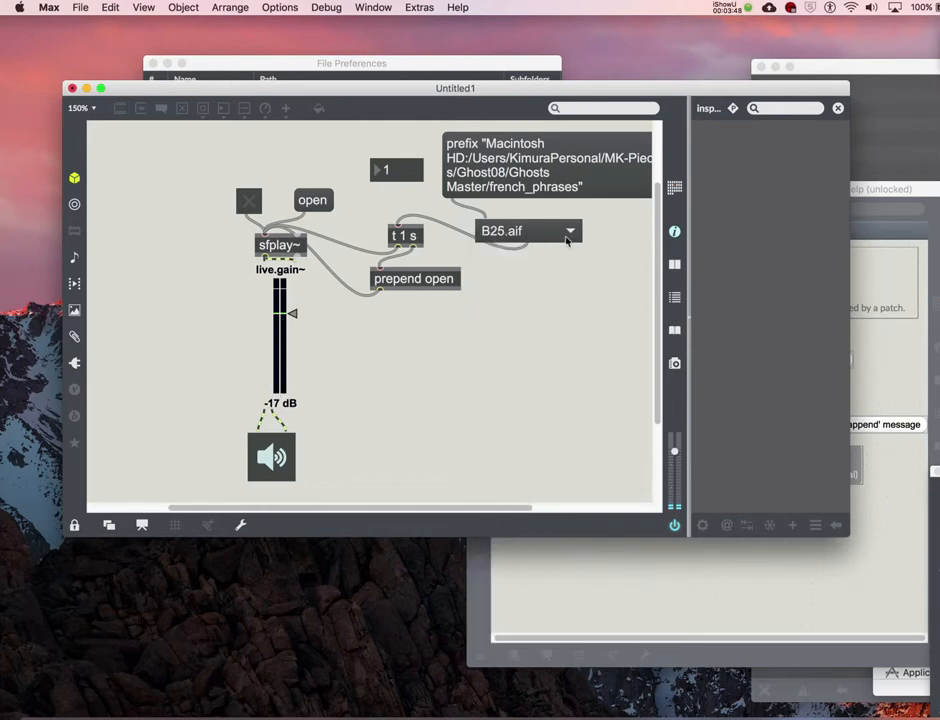
{"action": "left_click", "coordinate": [570, 232]}
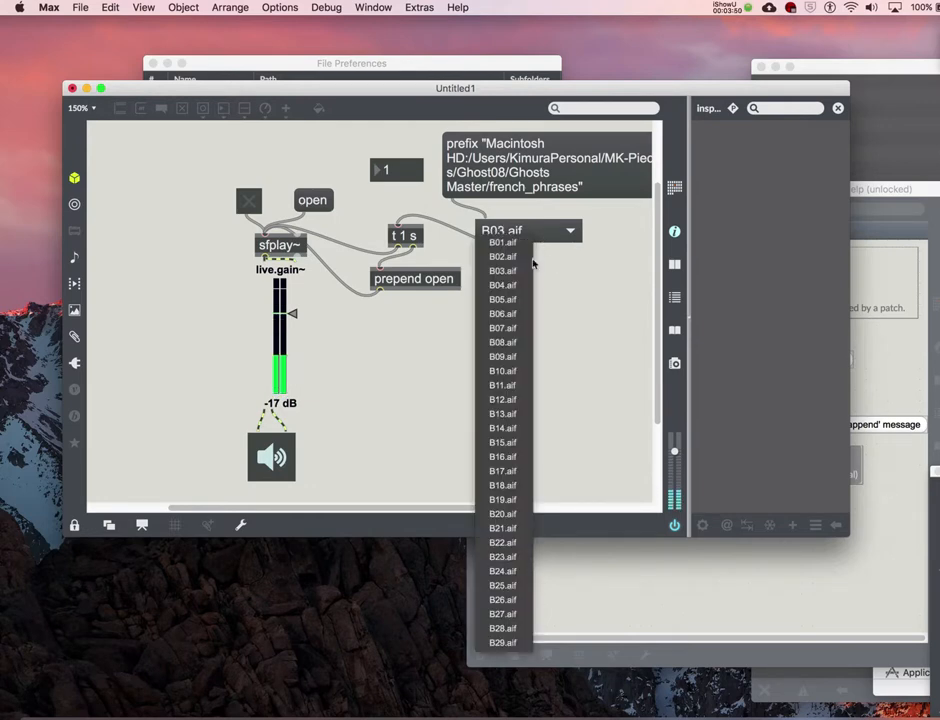
{"action": "left_click", "coordinate": [502, 356]}
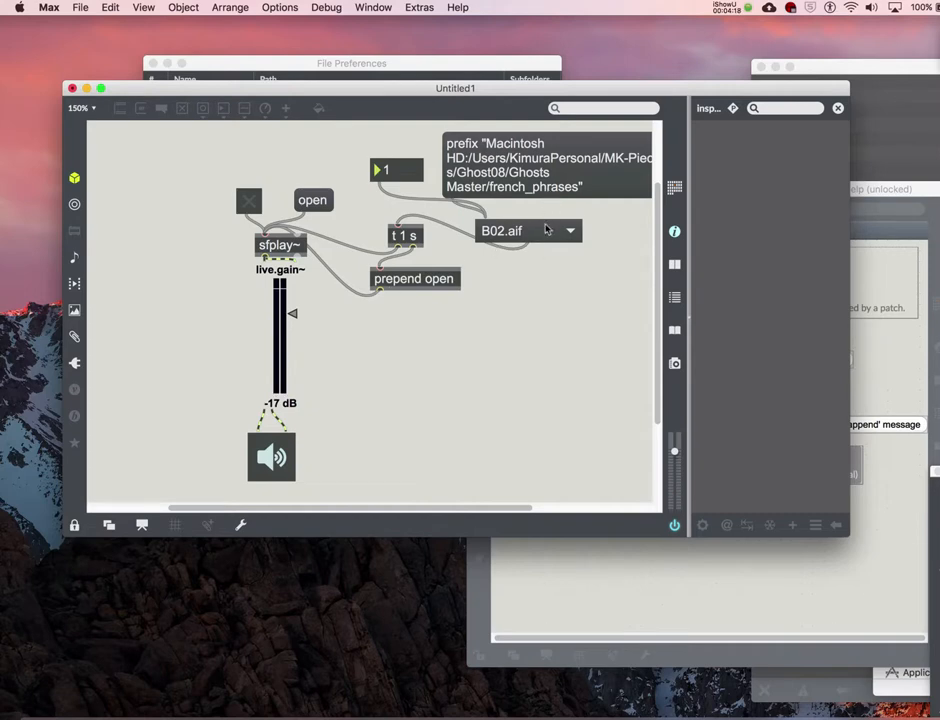
{"action": "mouse_move", "coordinate": [544, 232]}
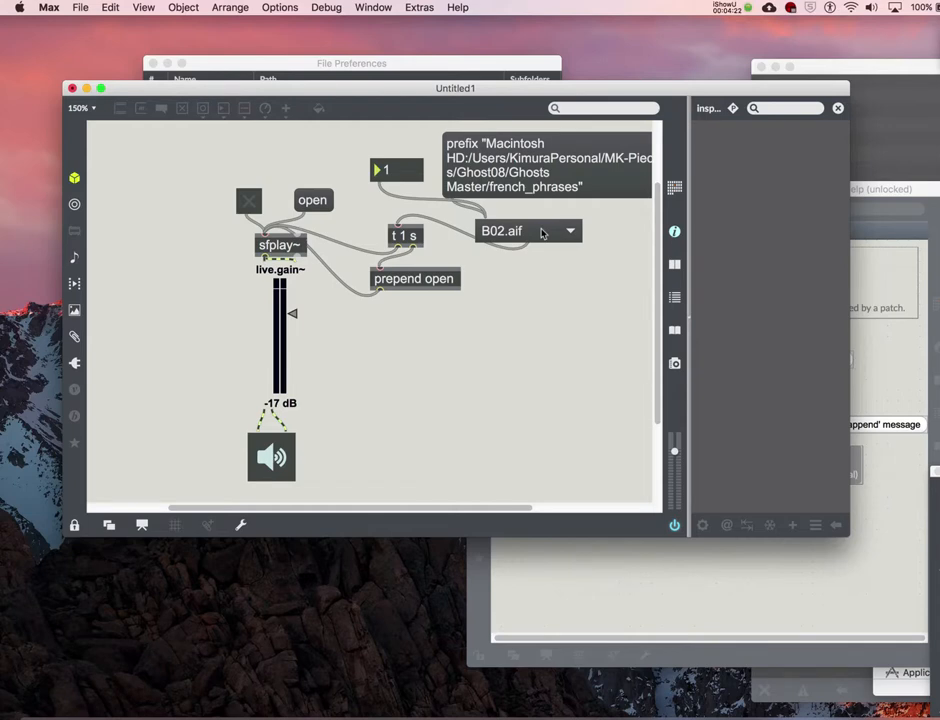
{"action": "mouse_move", "coordinate": [540, 356]}
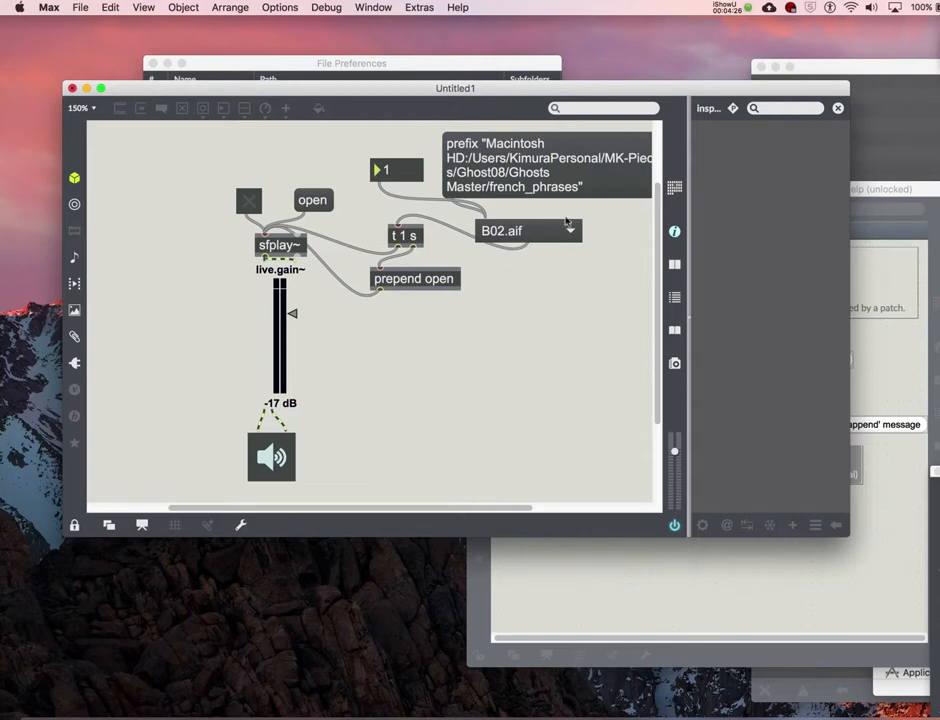
{"action": "mouse_move", "coordinate": [560, 270]}
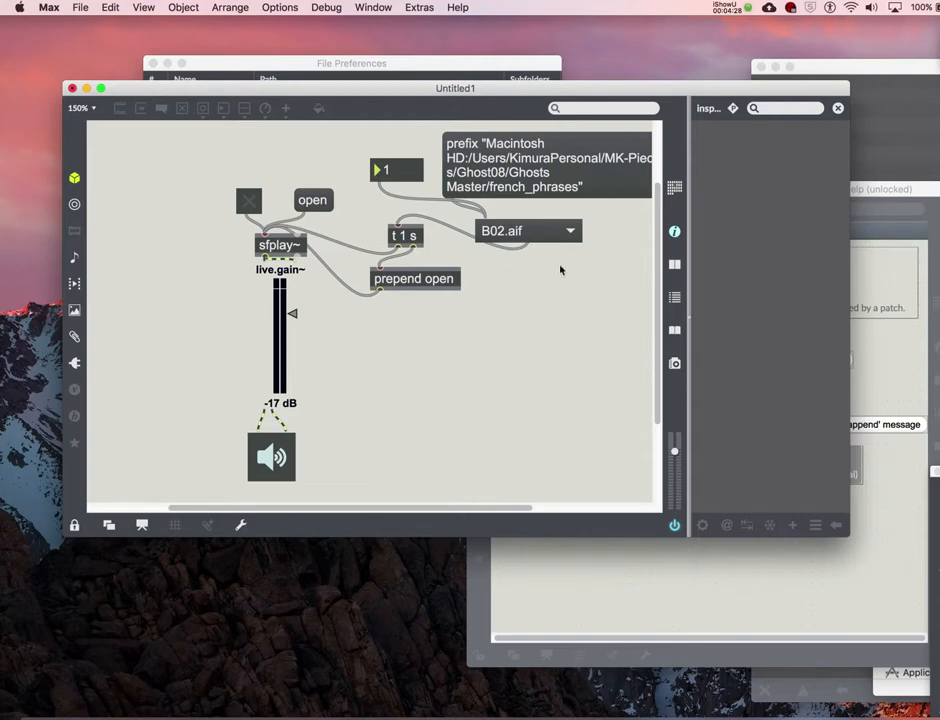
{"action": "mouse_move", "coordinate": [532, 242]}
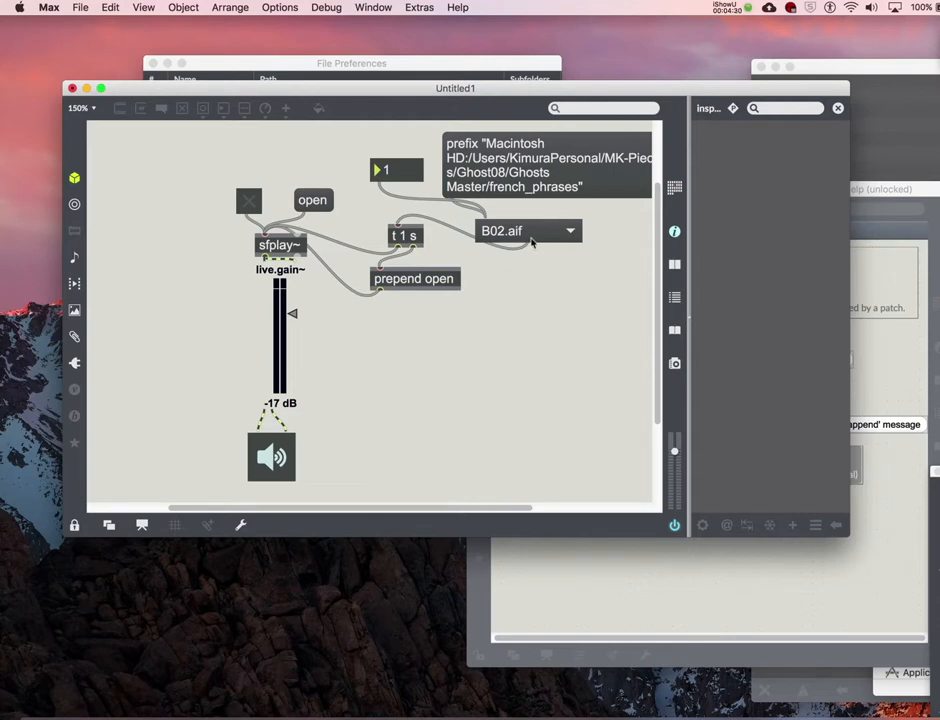
{"action": "mouse_move", "coordinate": [550, 280]}
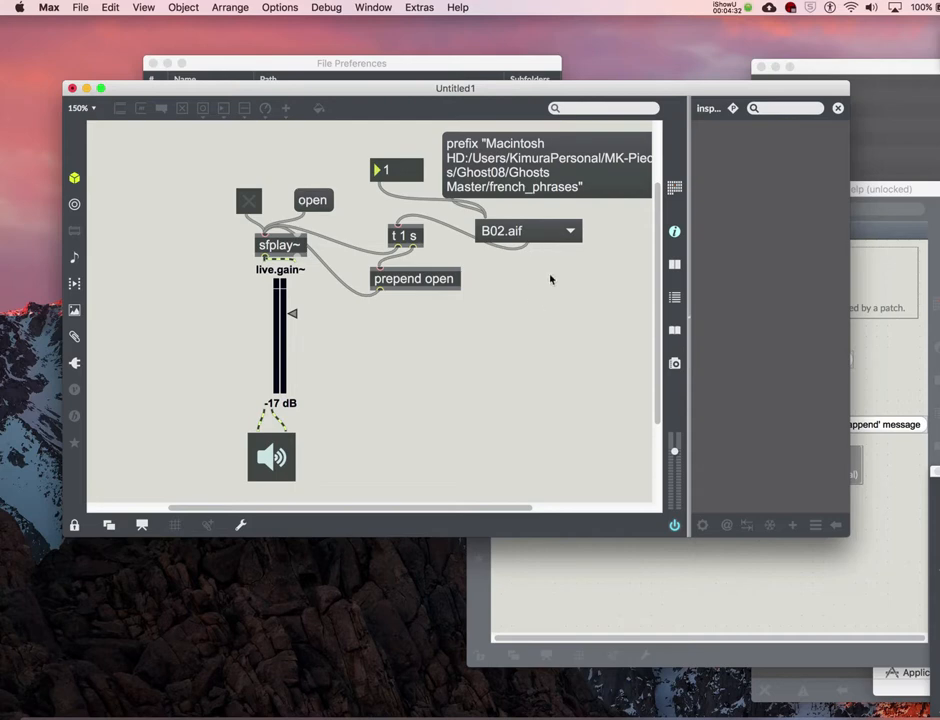
{"action": "mouse_move", "coordinate": [520, 238]}
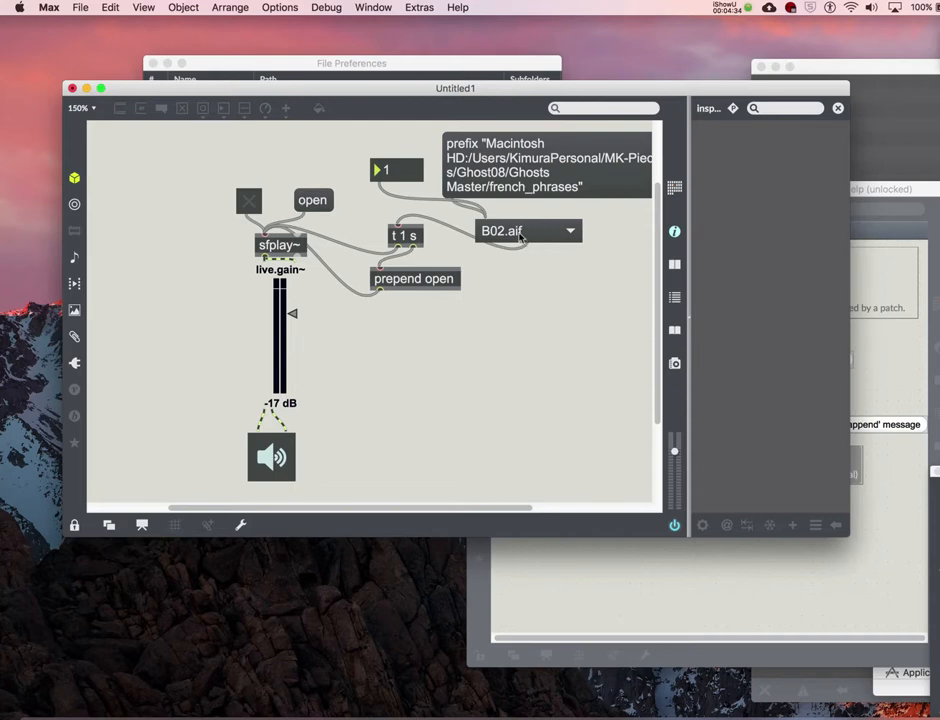
{"action": "mouse_move", "coordinate": [538, 236]}
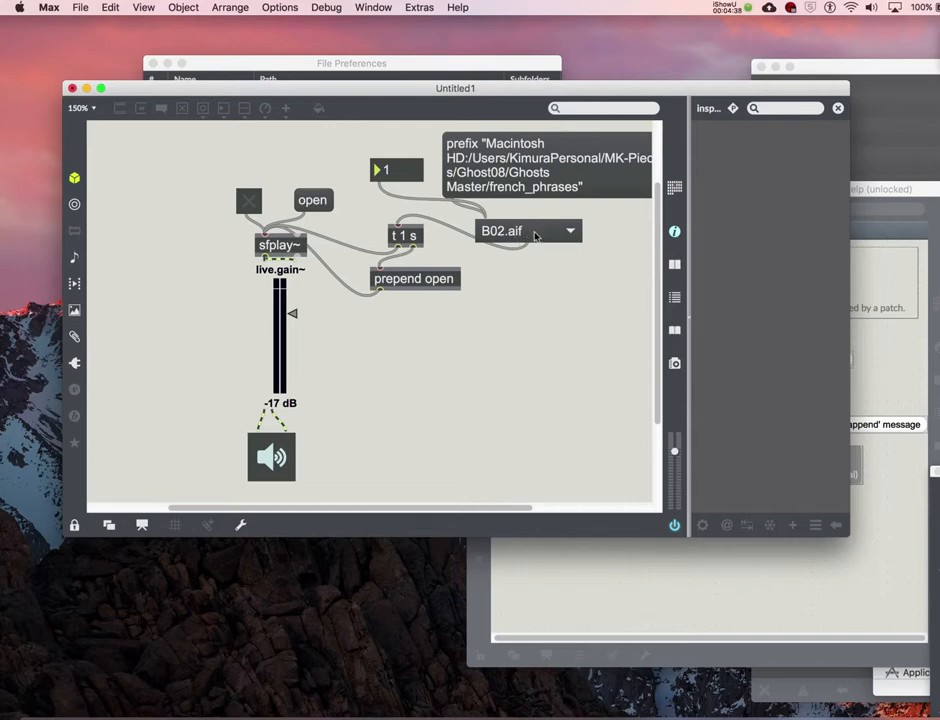
{"action": "mouse_move", "coordinate": [534, 288]}
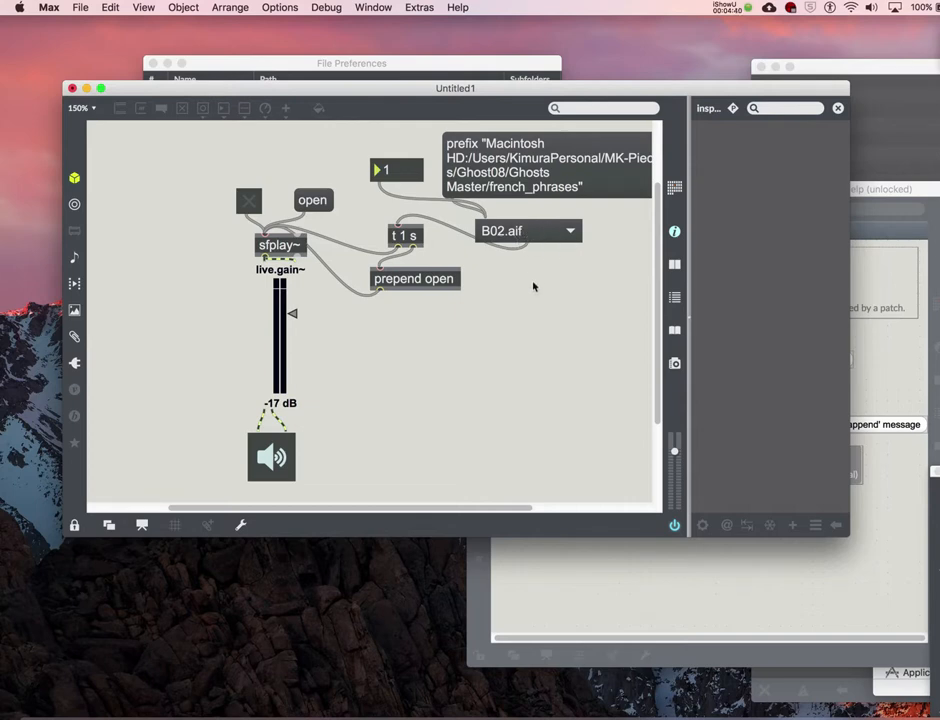